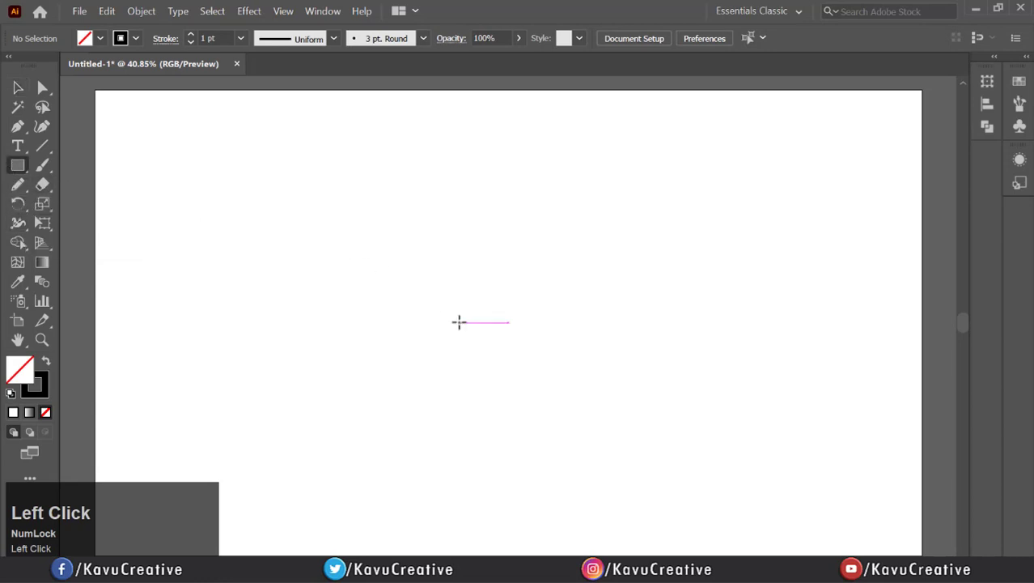
# - Draw a 255 px square near the page centre and round three corners into a teardrop
pyautogui.moveTo(459, 322); pyautogui.dragTo(540, 370)
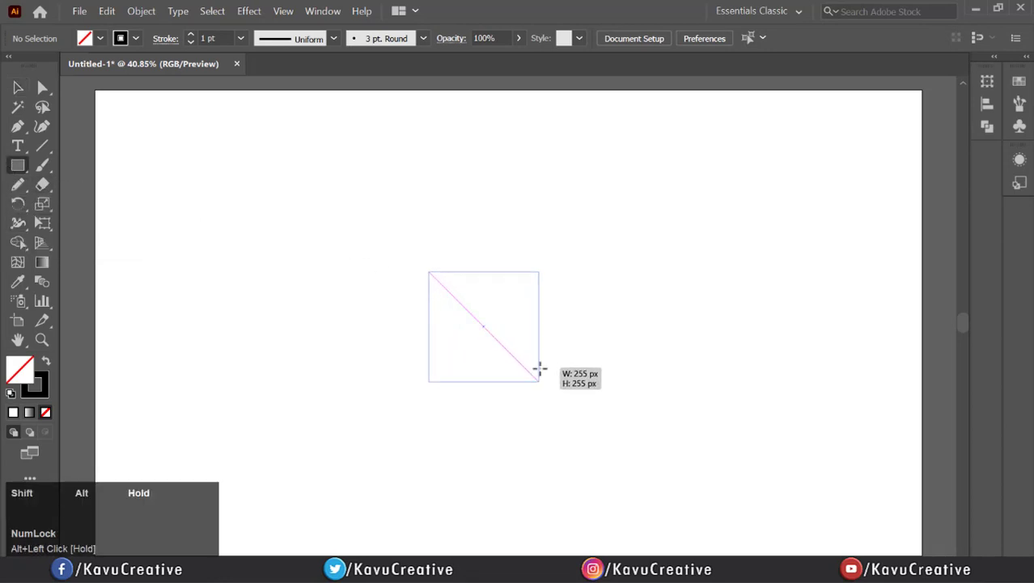
pyautogui.moveTo(429, 273); pyautogui.dragTo(540, 379)
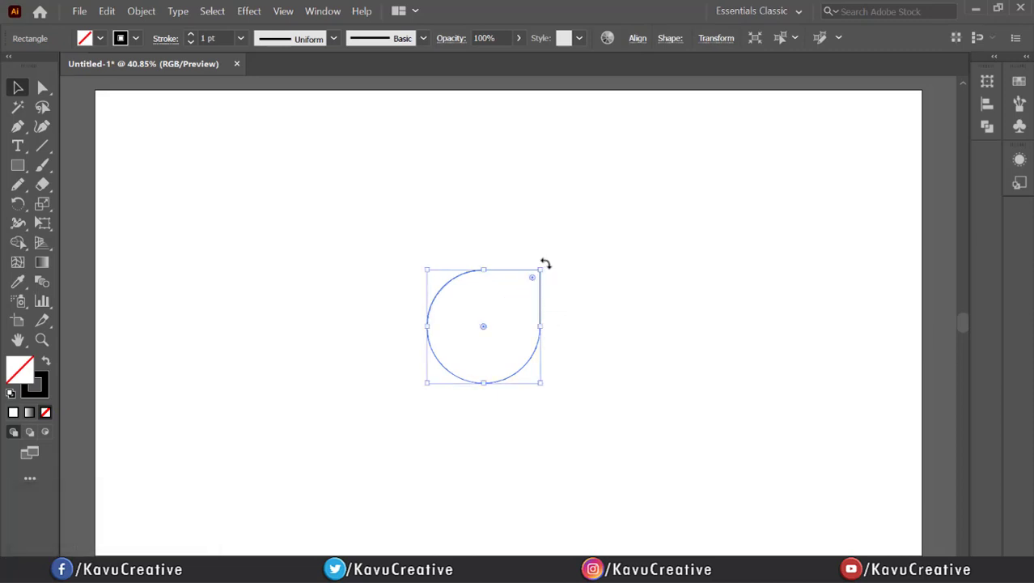
# - Rotate the teardrop 45° so its point faces right, and set its width to 280 px
pyautogui.moveTo(541, 263); pyautogui.dragTo(557, 316)
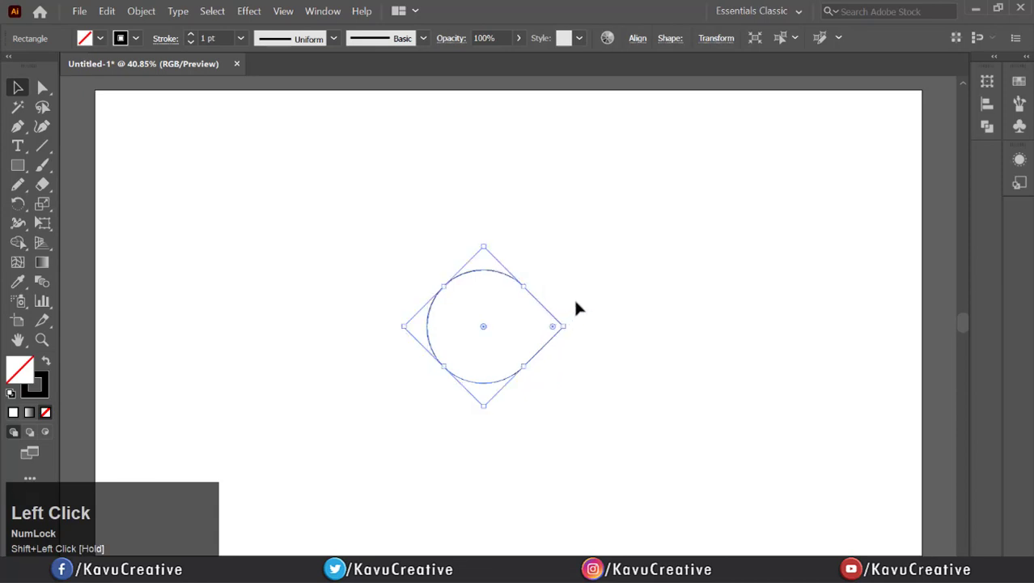
pyautogui.click(716, 39)
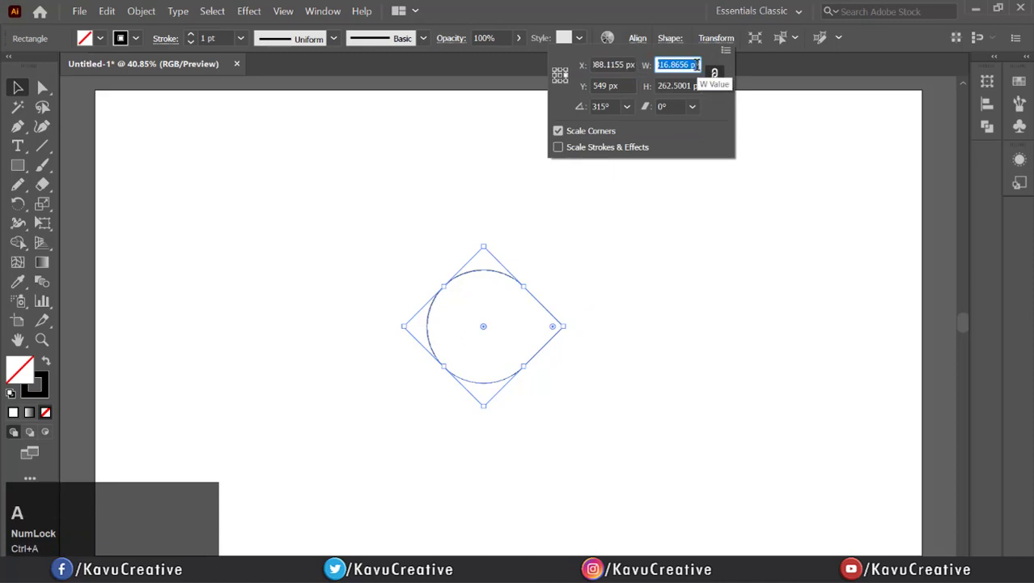
pyautogui.write('280')
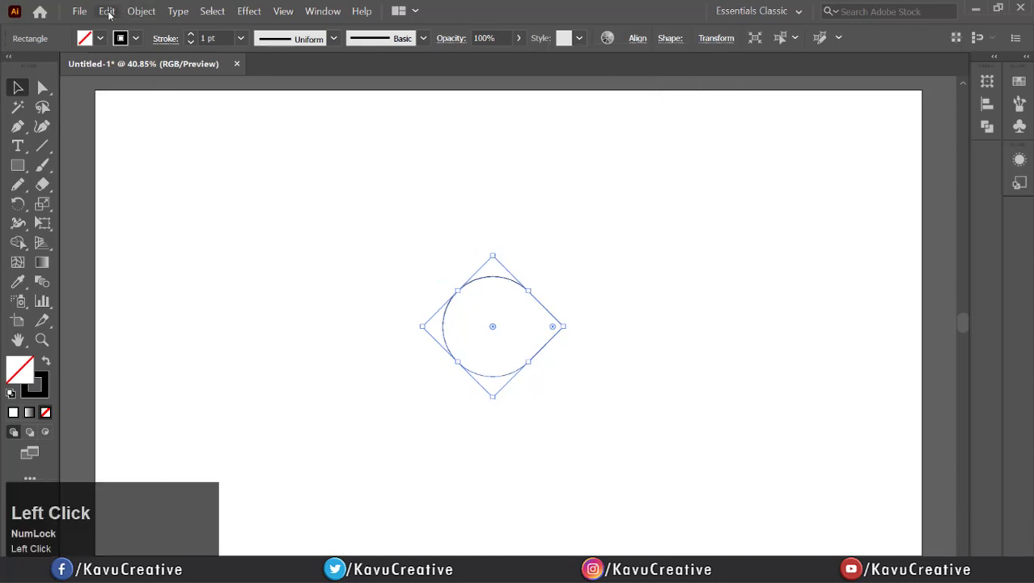
# - Copy the teardrop and paste it in front
pyautogui.click(106, 11)
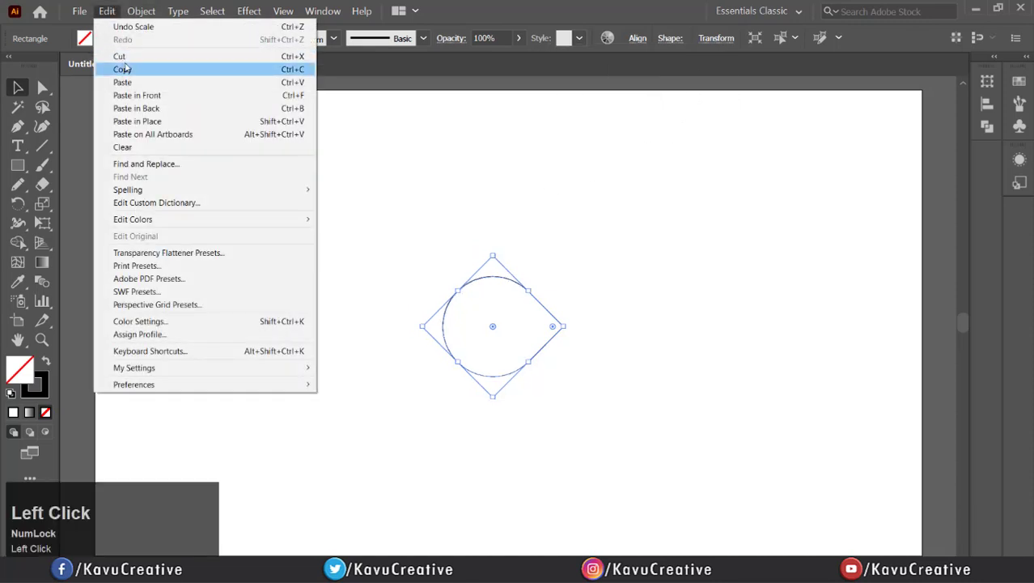
pyautogui.click(122, 69)
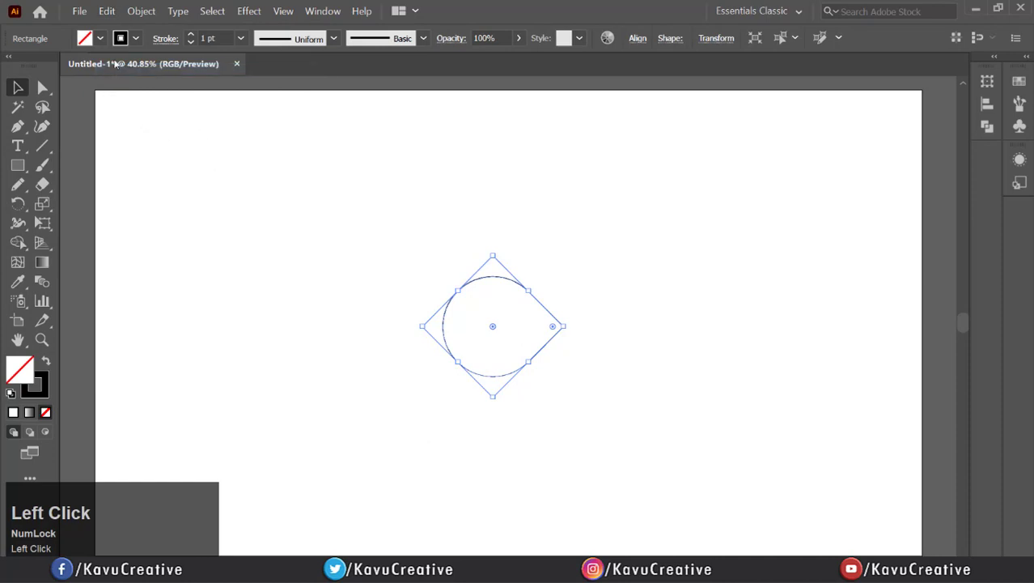
pyautogui.click(106, 11)
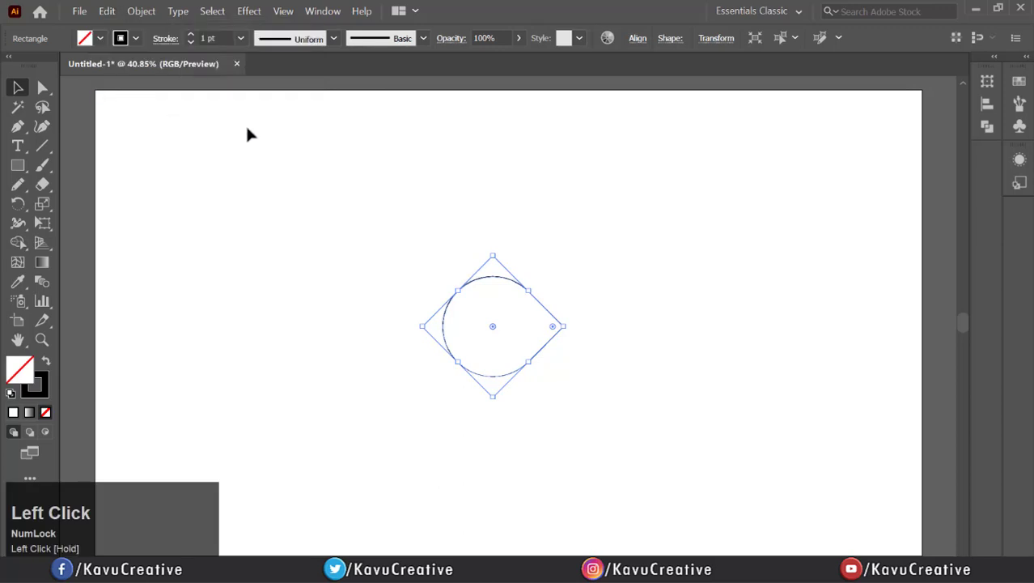
# - Resize the pasted teardrop copy to 120 px wide
pyautogui.click(716, 38)
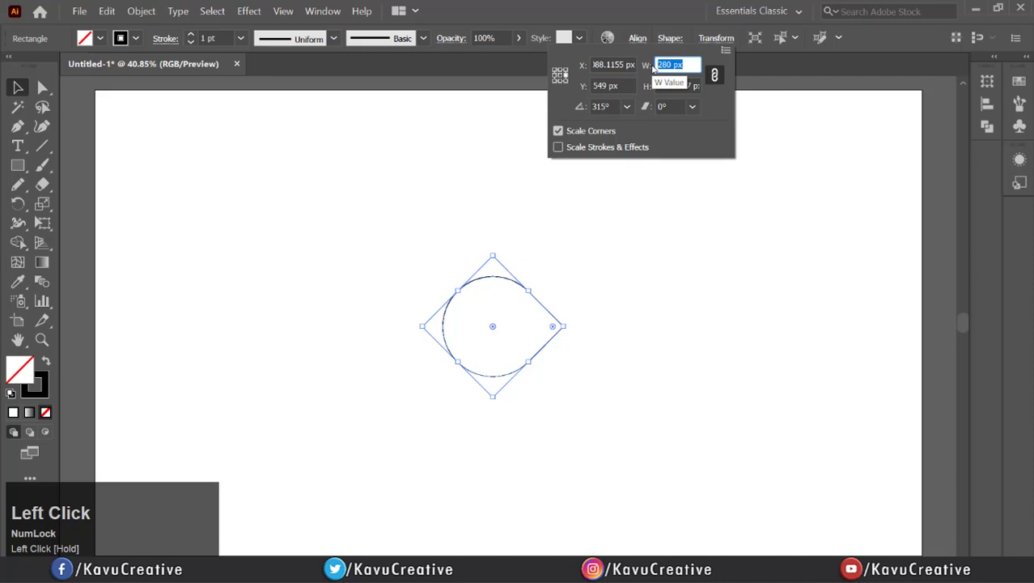
pyautogui.write('1')
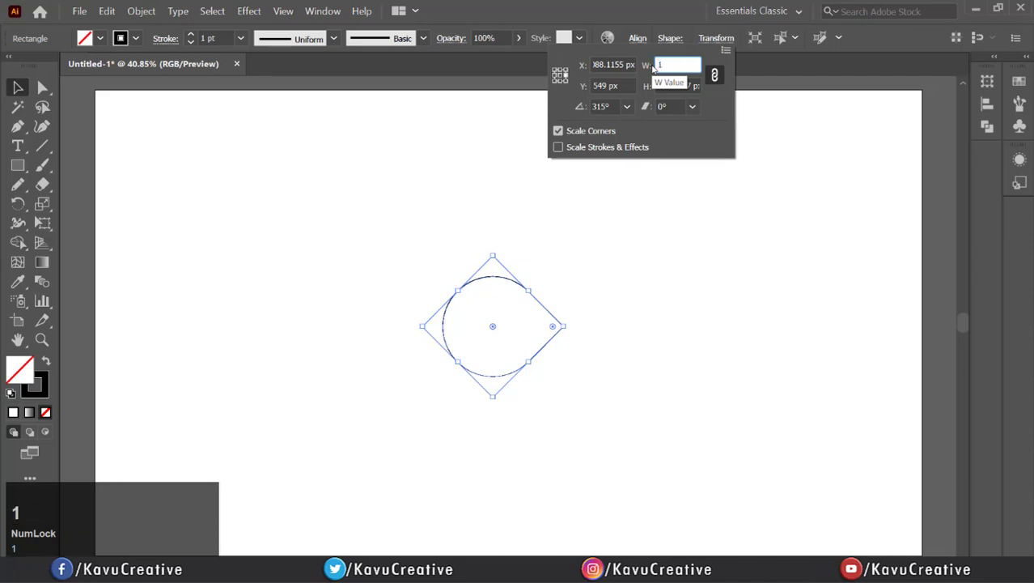
pyautogui.write('20')
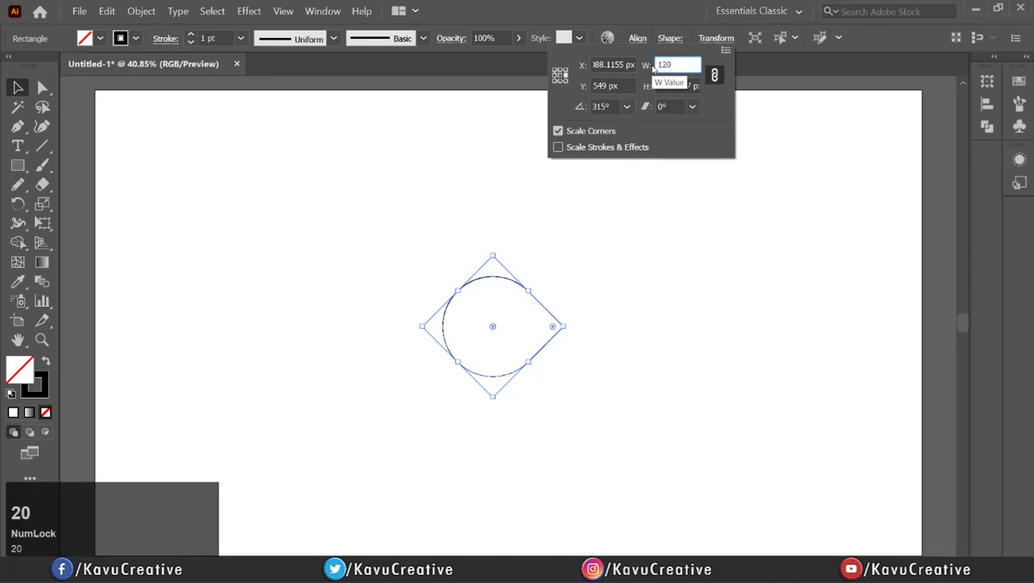
pyautogui.click(485, 310)
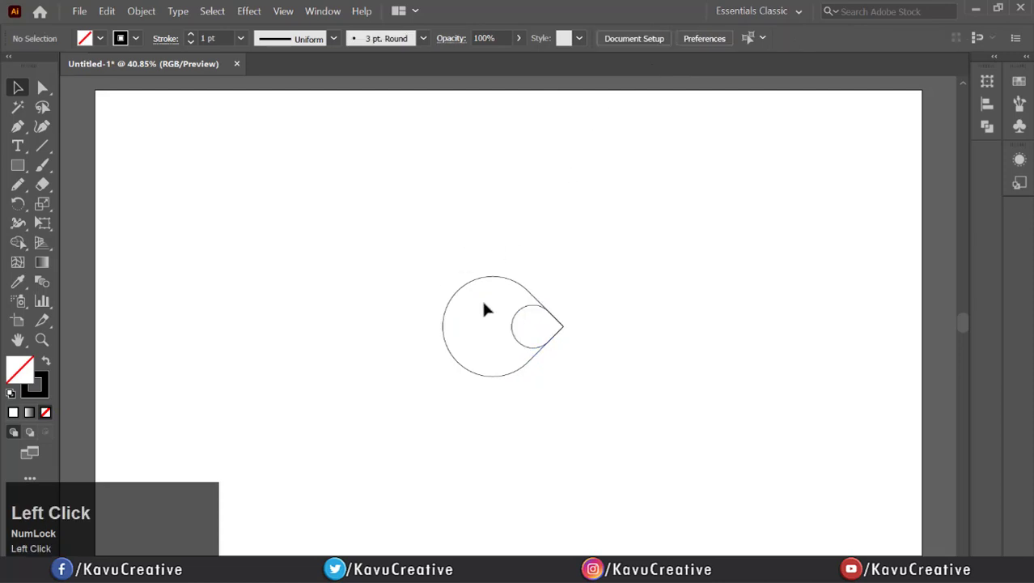
pyautogui.click(638, 38)
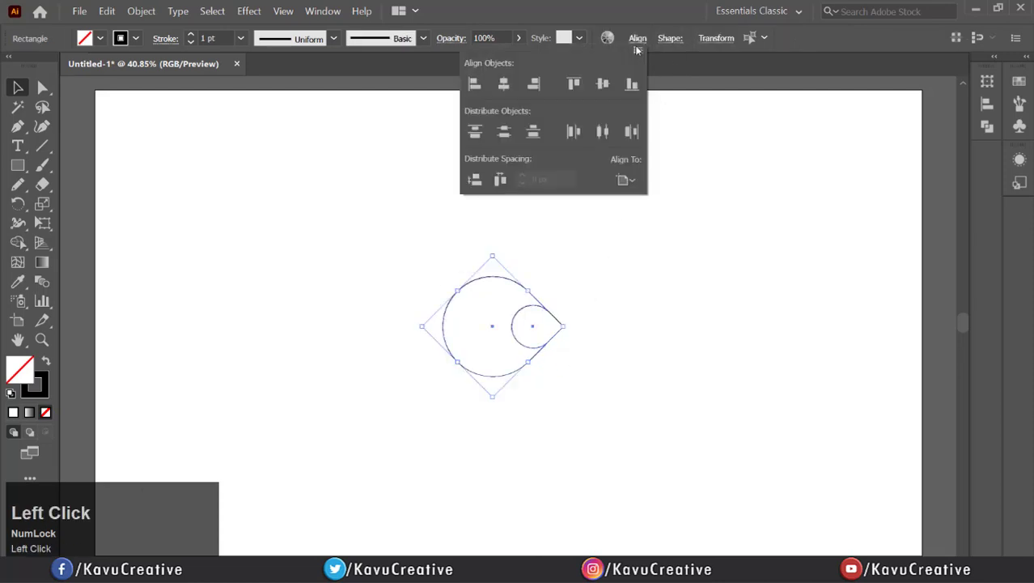
# - Horizontally centre-align the small teardrop with the large one
pyautogui.click(502, 83)
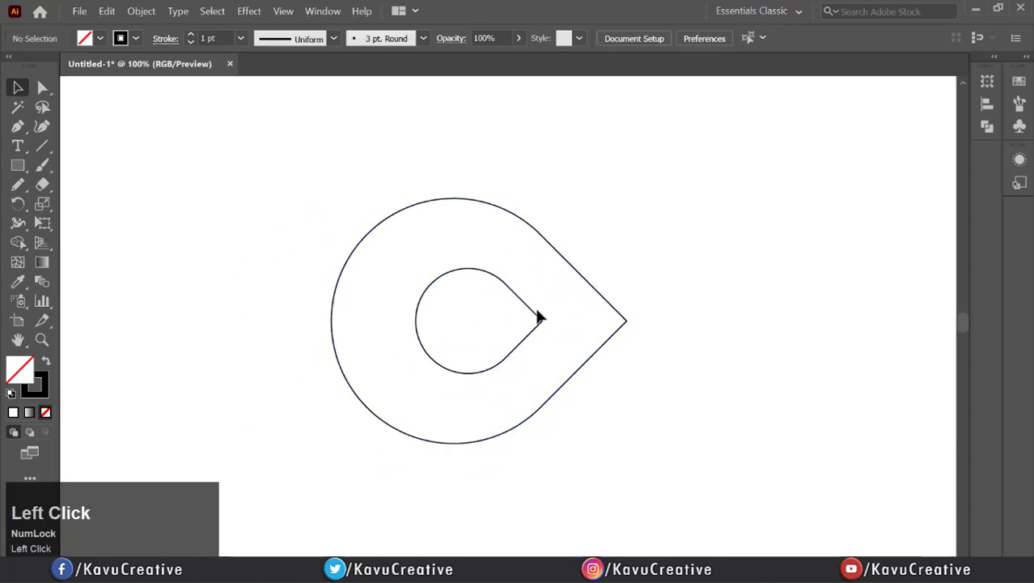
pyautogui.click(106, 10)
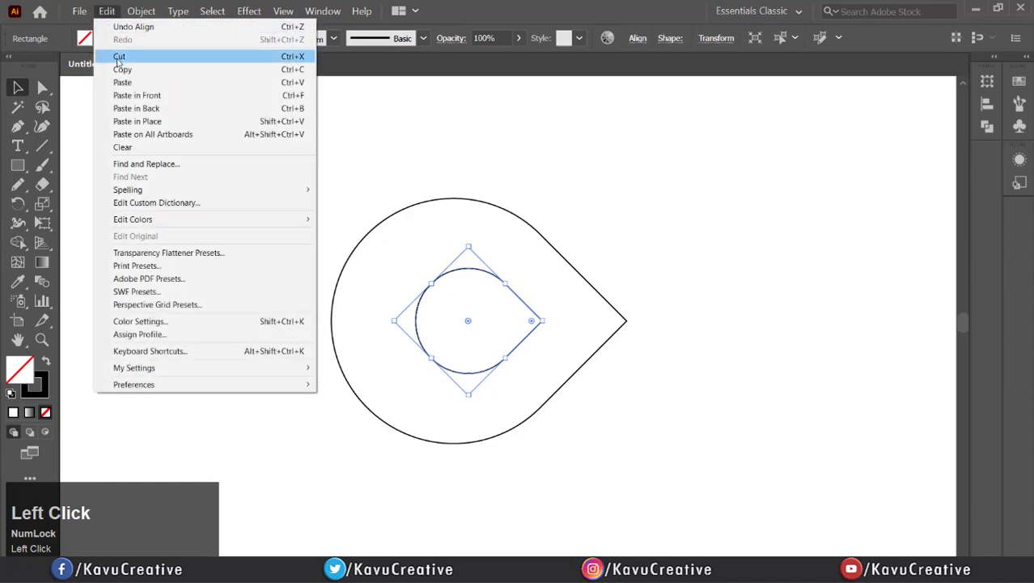
pyautogui.moveTo(136, 95)
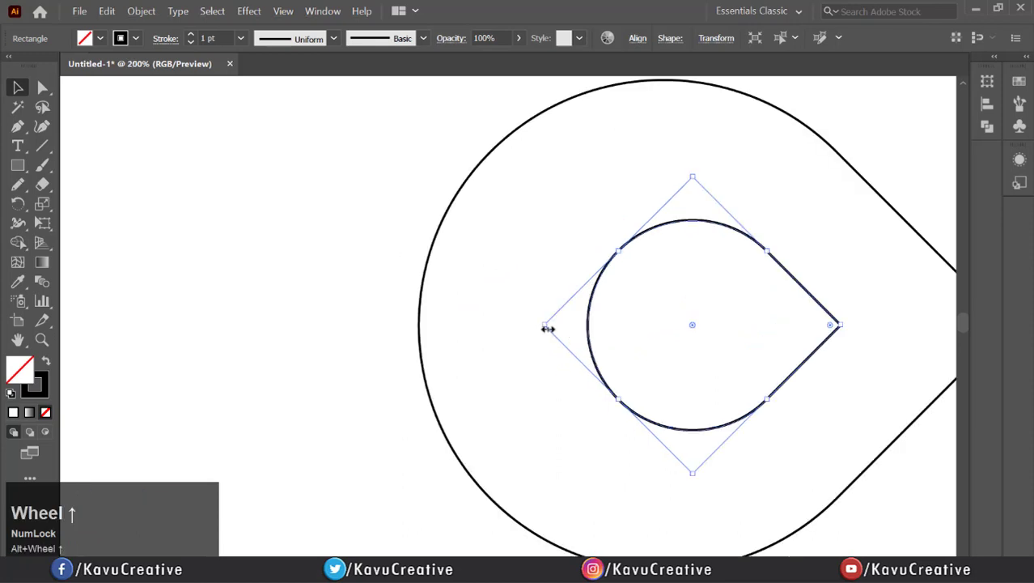
# - Stretch a teardrop copy left to the large teardrop's edge, then paste another copy in front
pyautogui.moveTo(548, 328); pyautogui.dragTo(360, 328)
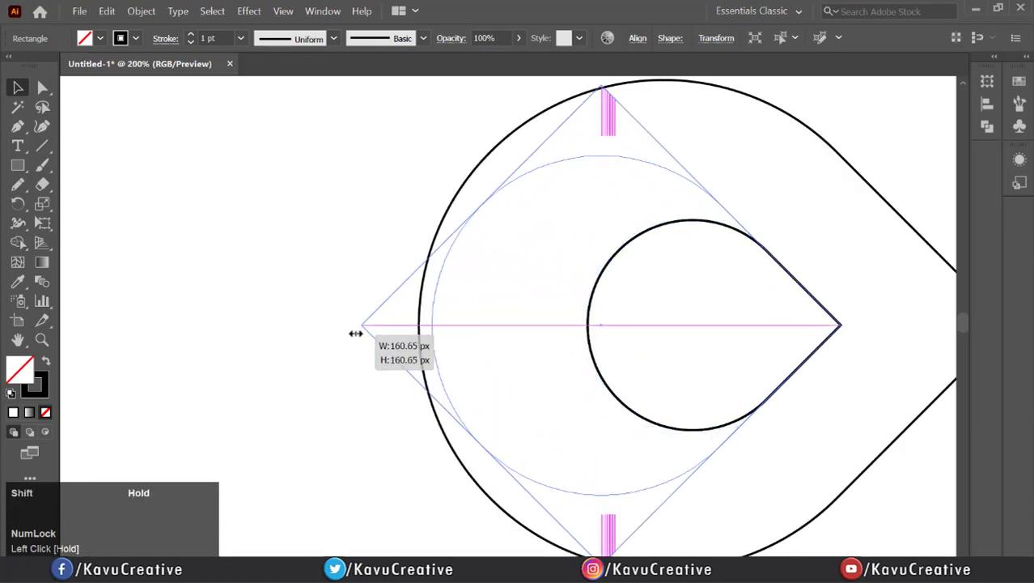
pyautogui.moveTo(363, 325); pyautogui.dragTo(350, 325)
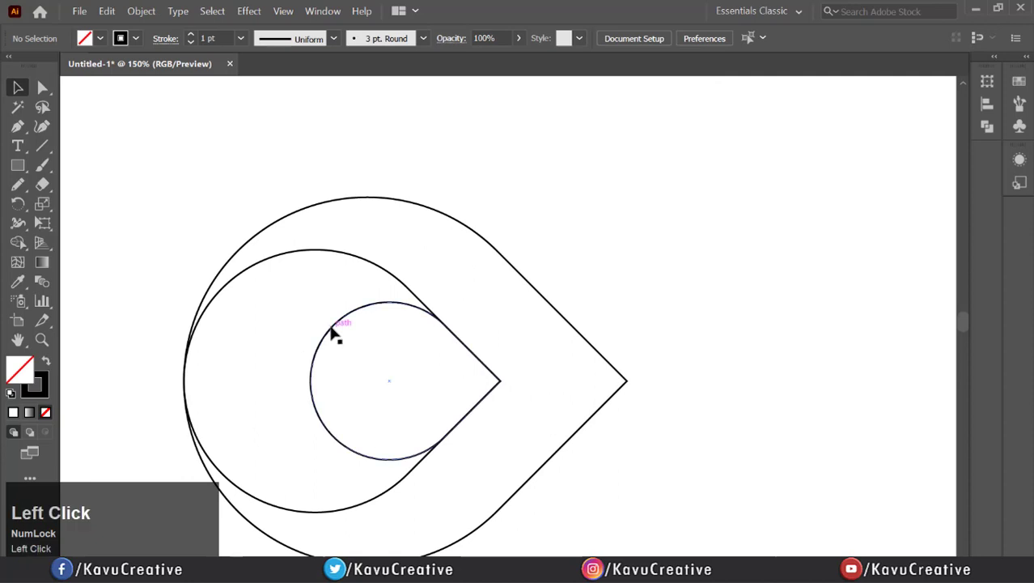
pyautogui.moveTo(383, 314)
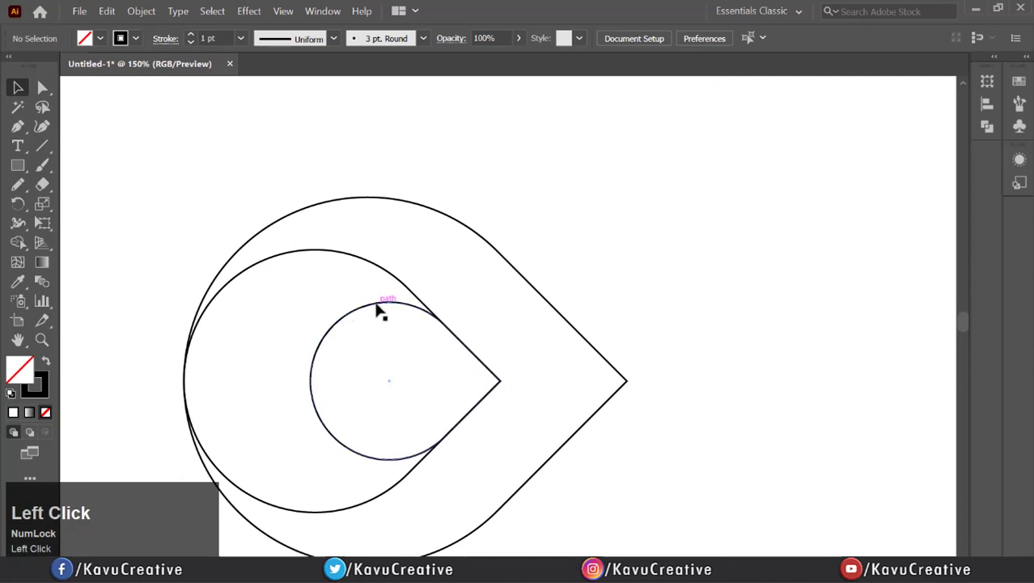
pyautogui.click(106, 10)
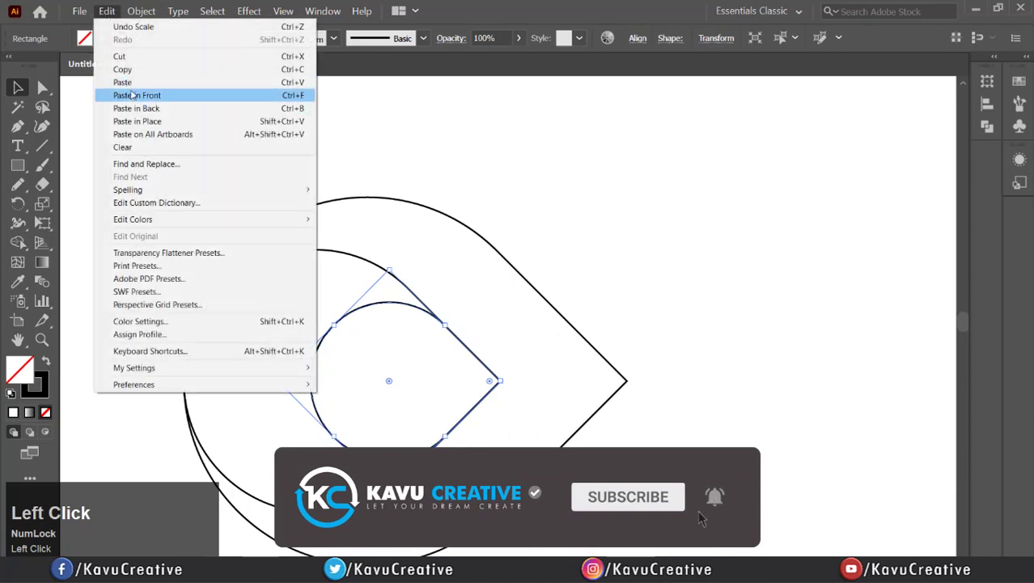
pyautogui.click(137, 95)
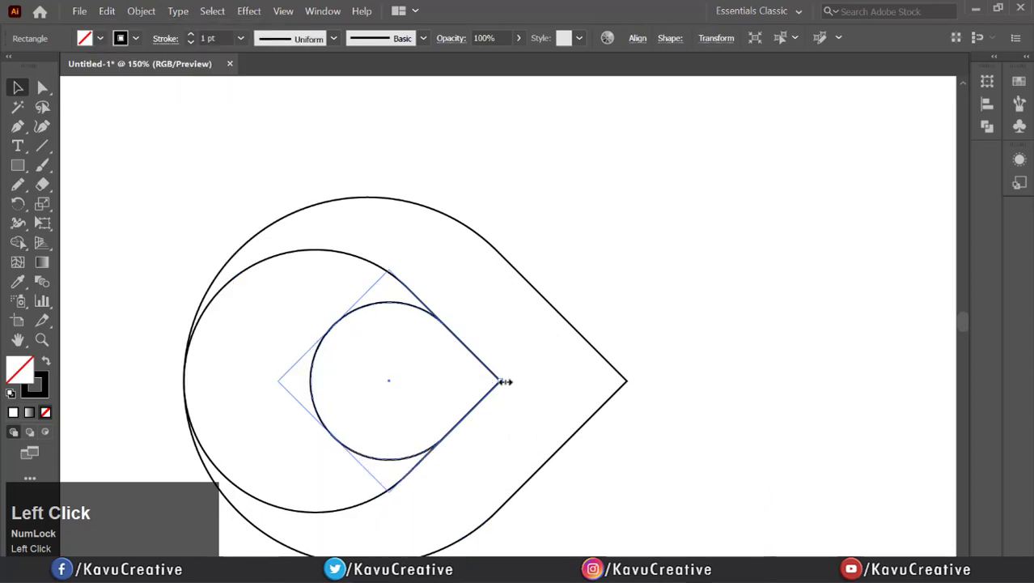
# - Enlarge the new teardrop copy and shift it down along the large teardrop's lower side
pyautogui.moveTo(506, 381); pyautogui.dragTo(631, 382)
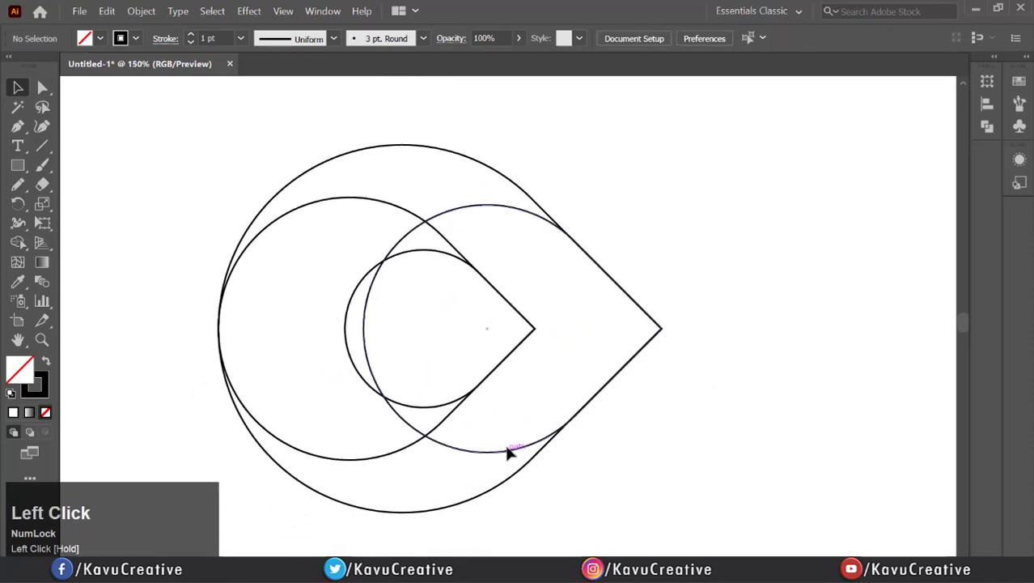
pyautogui.moveTo(510, 449); pyautogui.dragTo(473, 492)
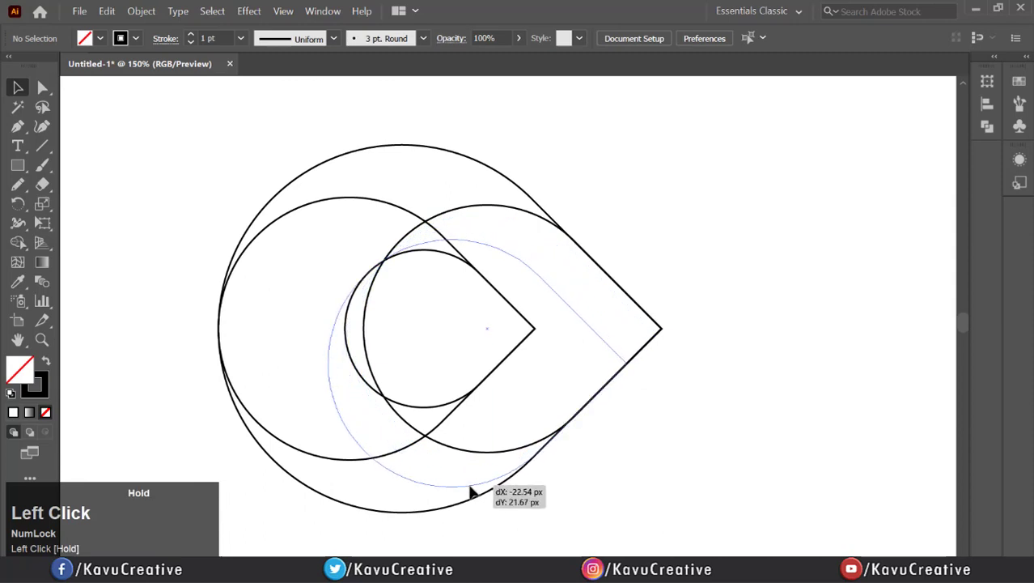
pyautogui.press('shift')
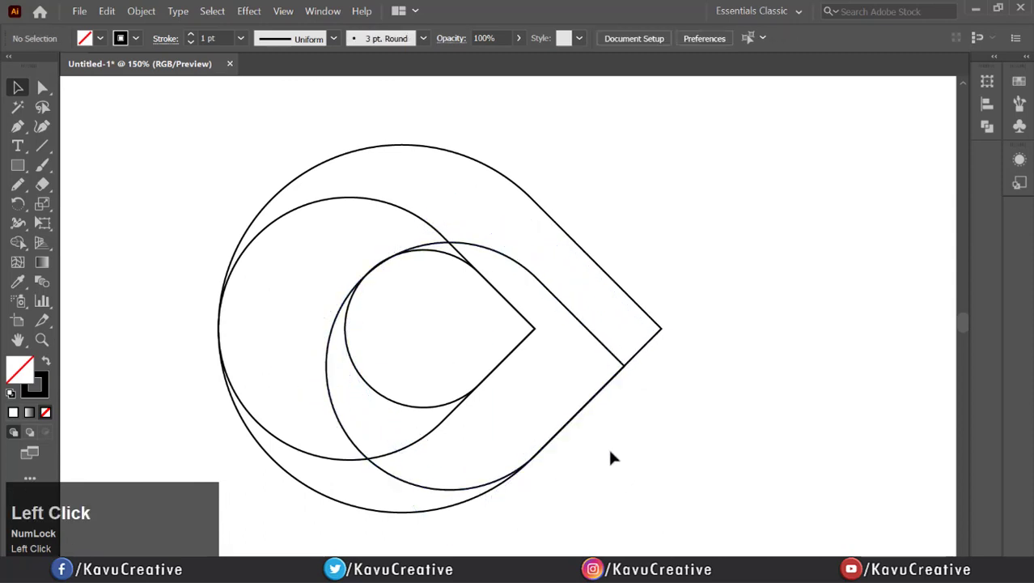
pyautogui.scroll(3)
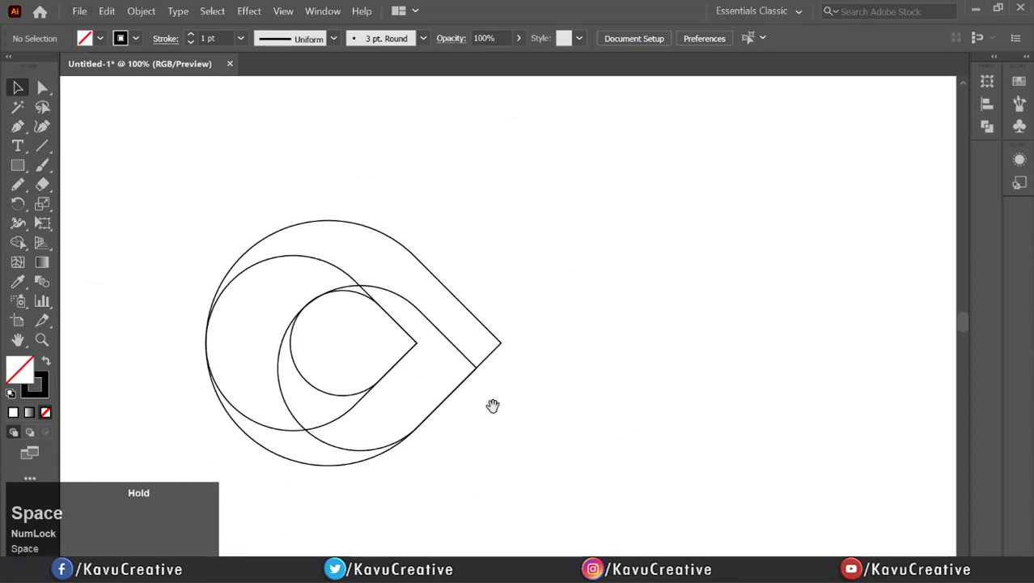
# - Alt-drag a copy of the loop shapes to the right and reflect it vertically
pyautogui.click(450, 402)
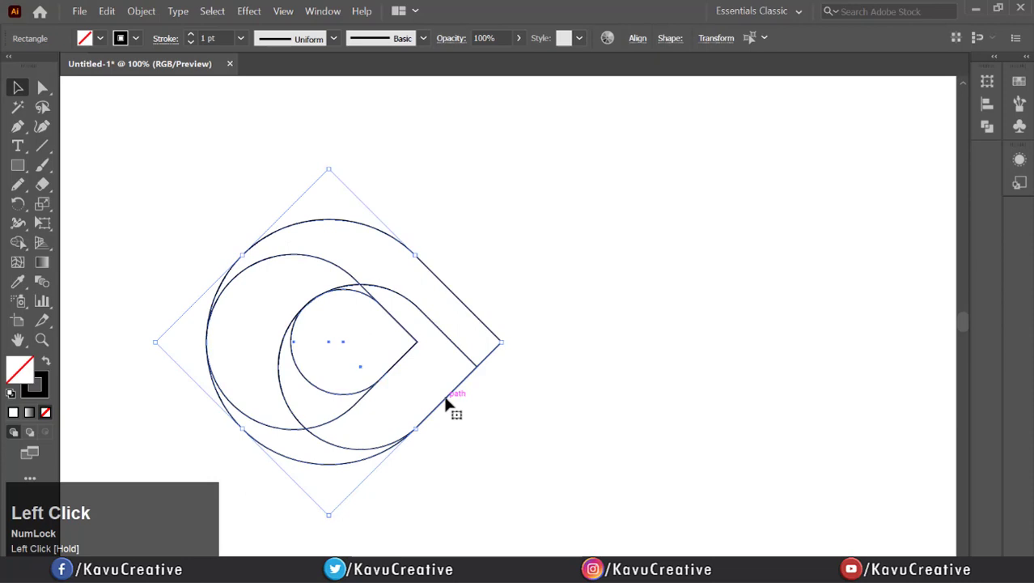
pyautogui.moveTo(449, 404); pyautogui.dragTo(796, 375)
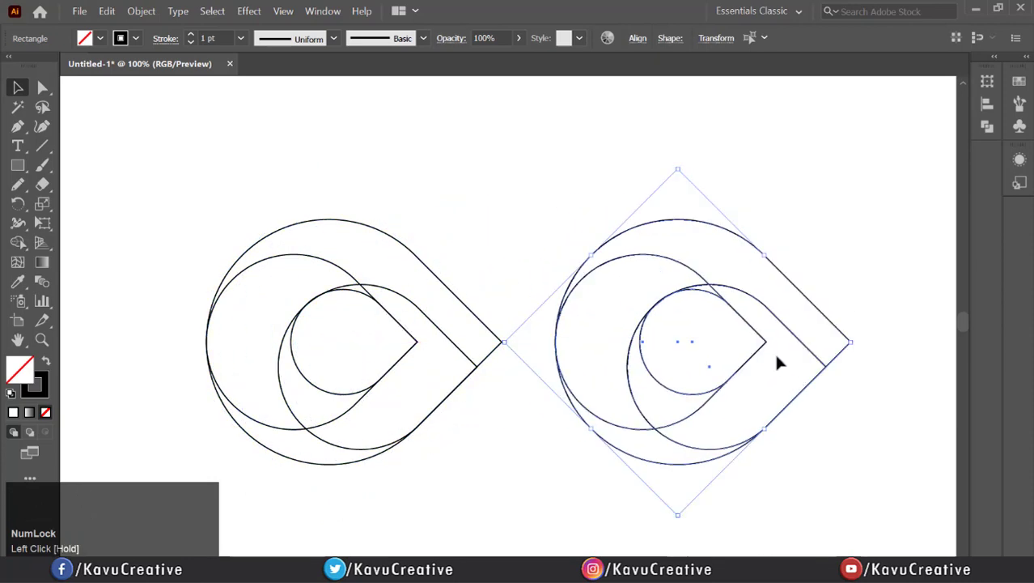
pyautogui.rightClick(776, 363)
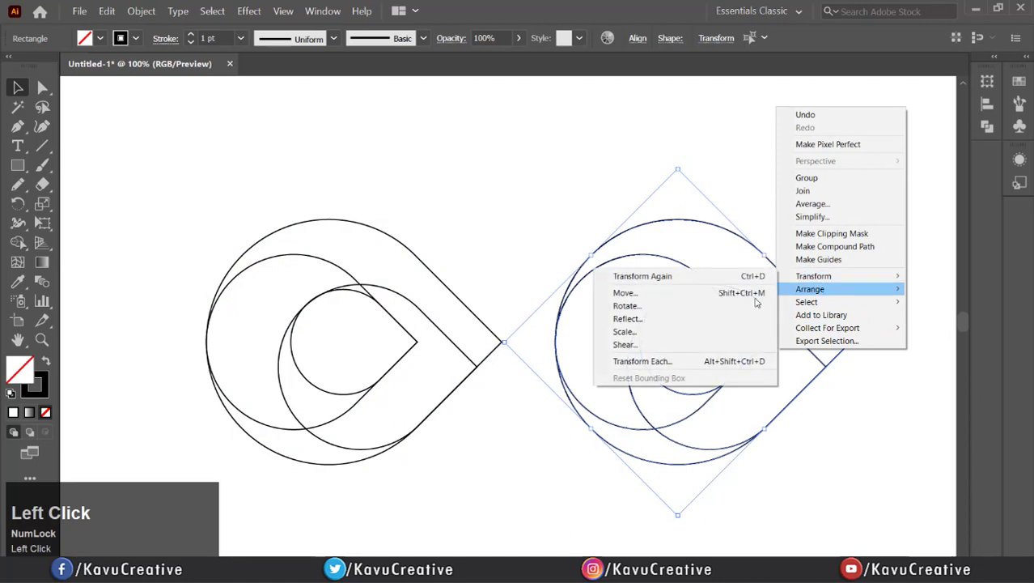
pyautogui.click(628, 319)
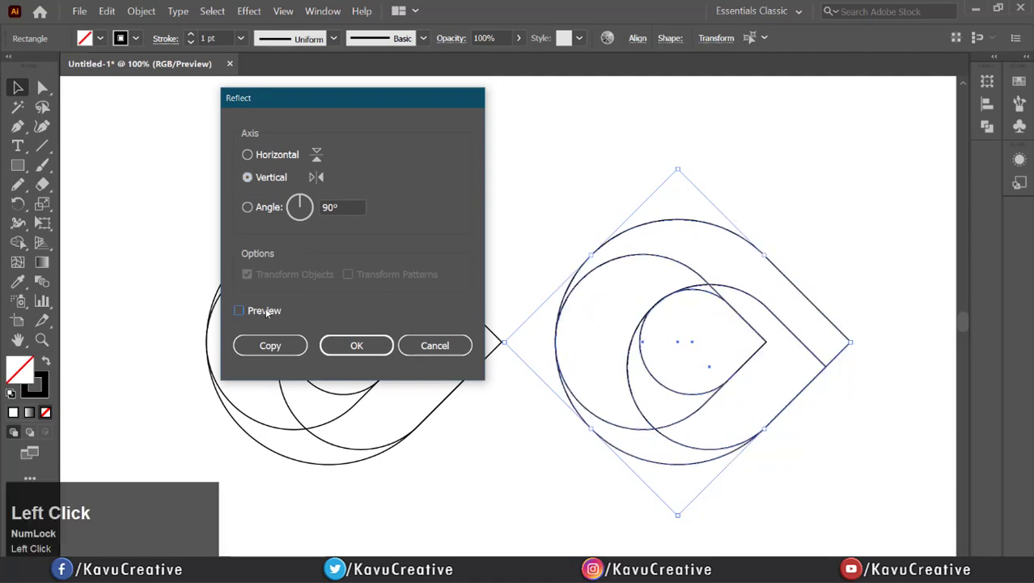
pyautogui.click(239, 310)
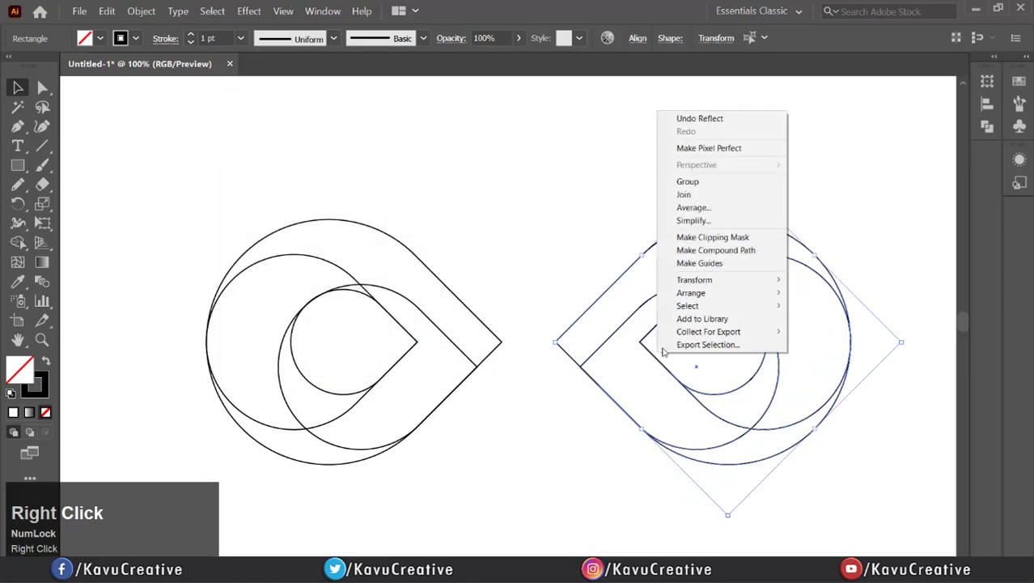
# - Reflect the right copy horizontally so its inner shapes sit toward the top
pyautogui.click(693, 279)
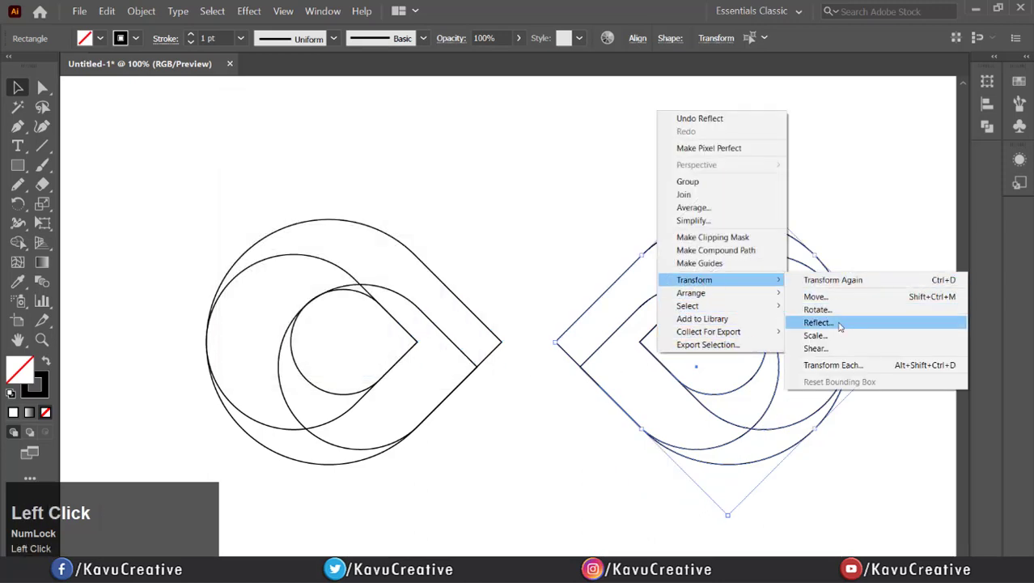
pyautogui.click(818, 322)
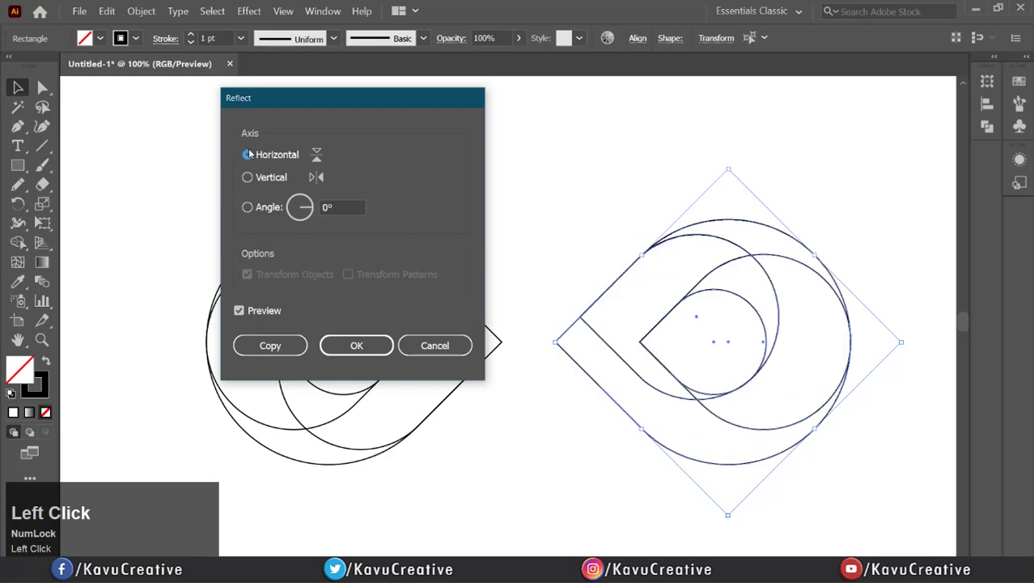
pyautogui.click(356, 345)
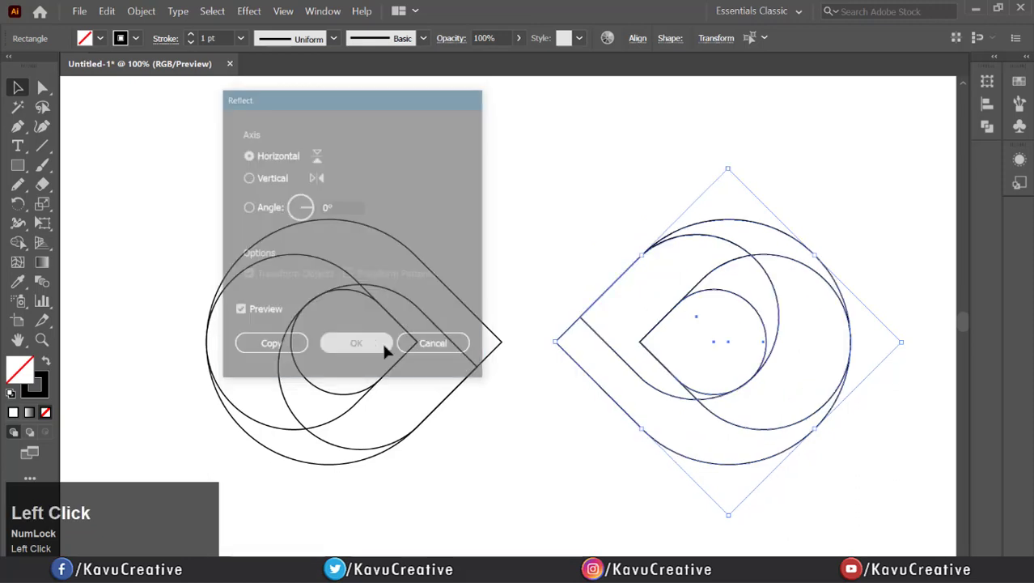
pyautogui.click(356, 343)
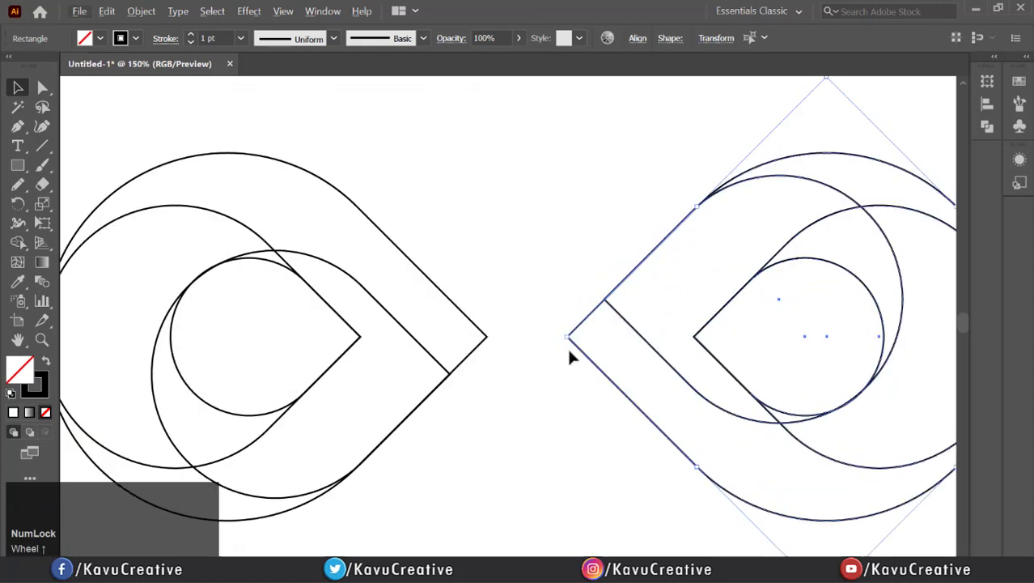
# - Drag the flipped copy left until its point overlaps the left loop's point
pyautogui.moveTo(566, 337); pyautogui.dragTo(364, 350)
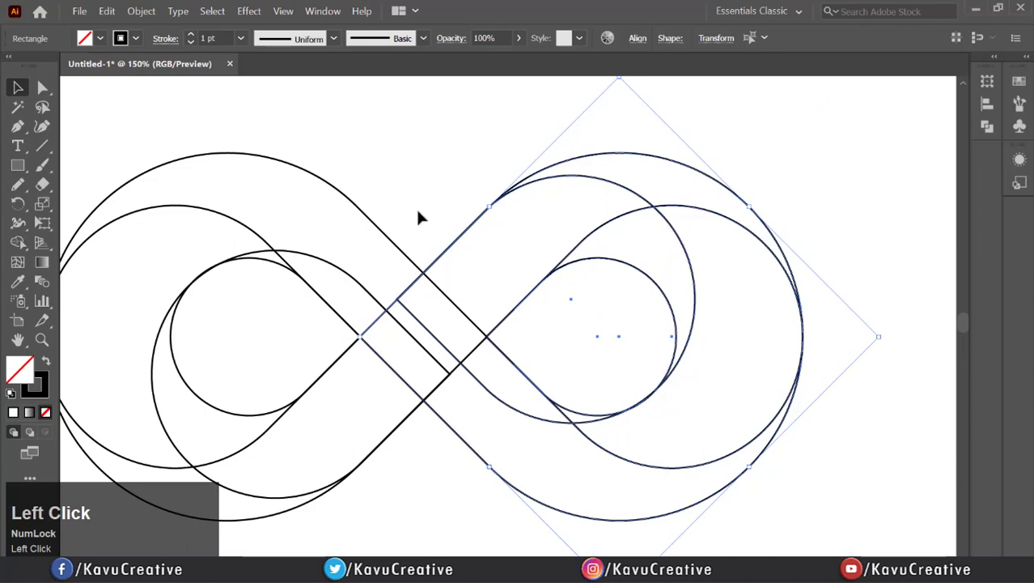
pyautogui.scroll(3)
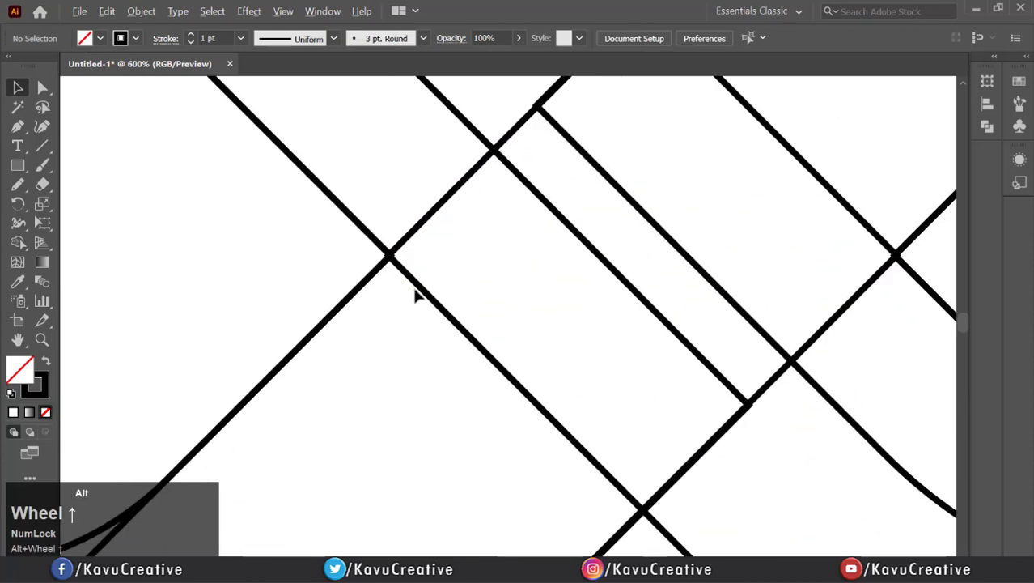
pyautogui.scroll(-3)
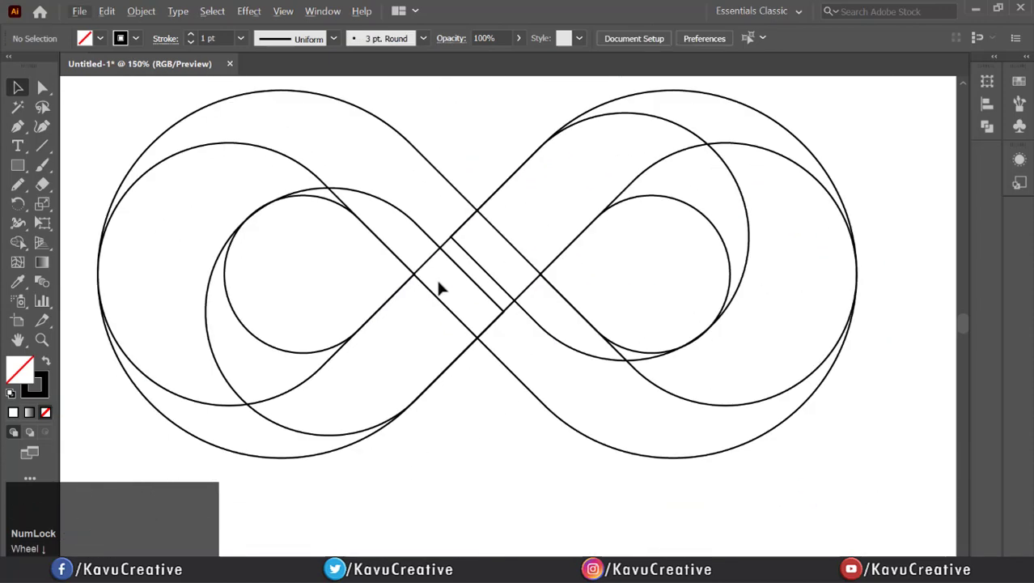
pyautogui.scroll(-3)
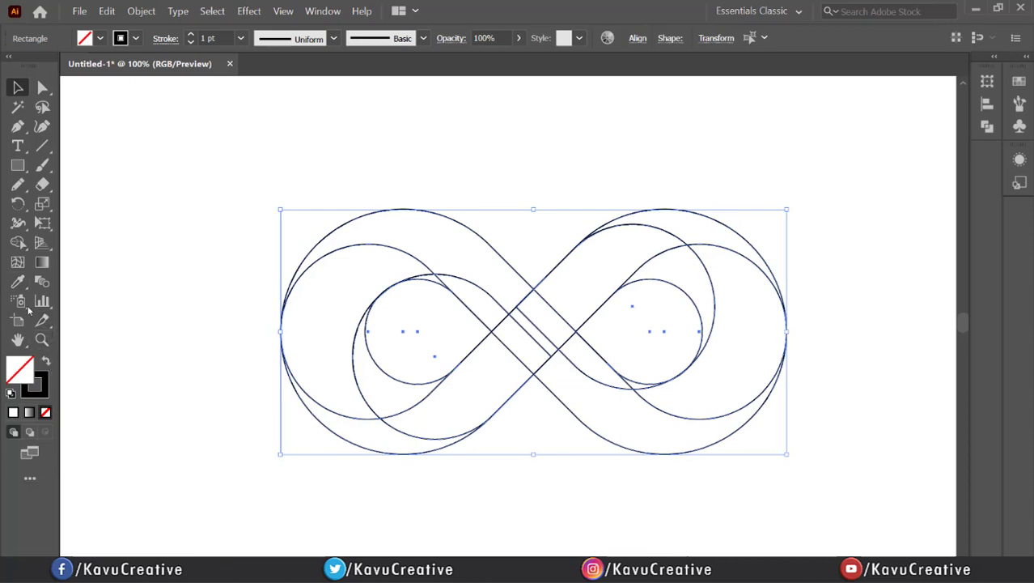
# - With Shape Builder, unite the left and right crescent regions
pyautogui.click(567, 295)
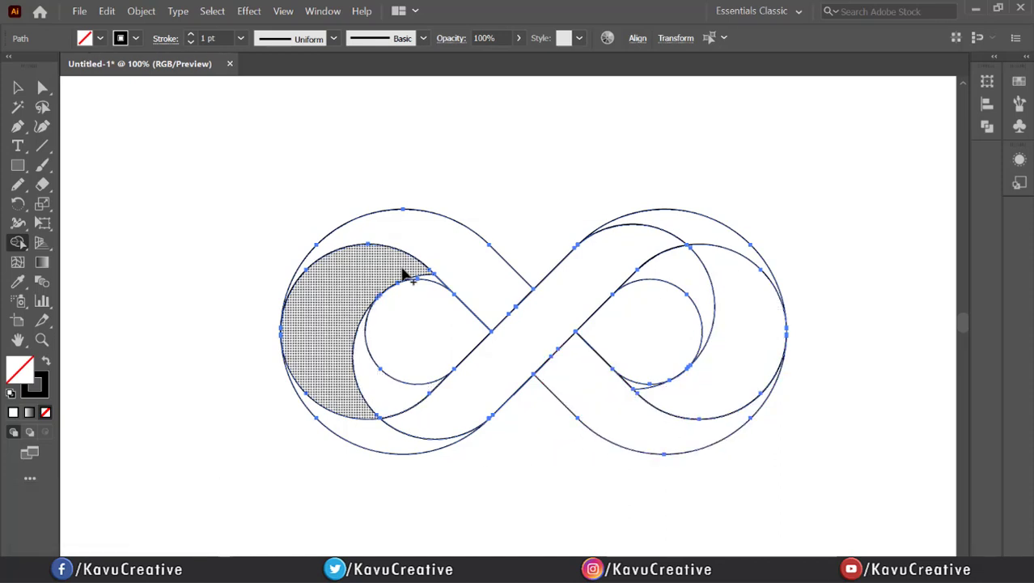
pyautogui.click(425, 279)
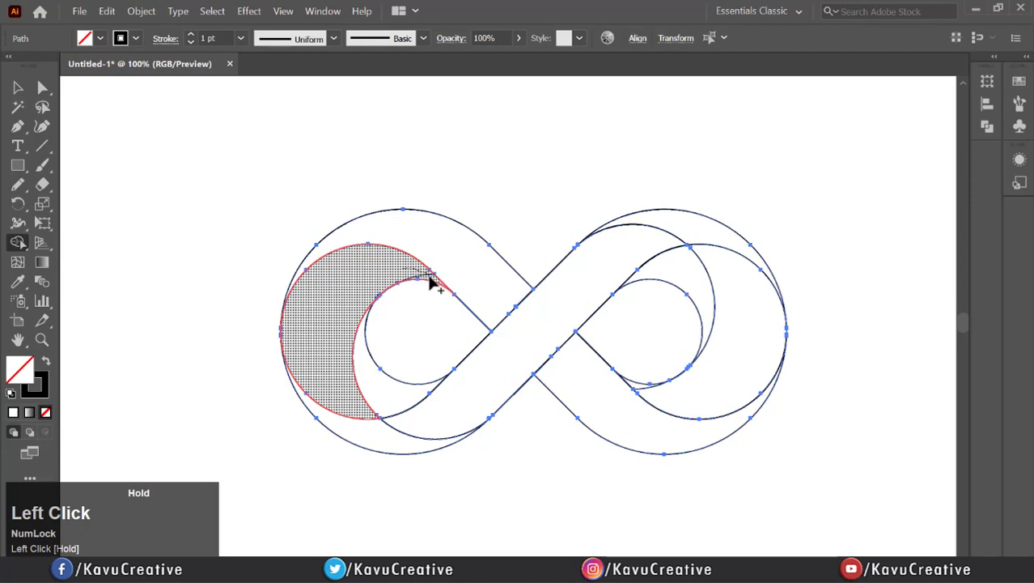
pyautogui.click(728, 310)
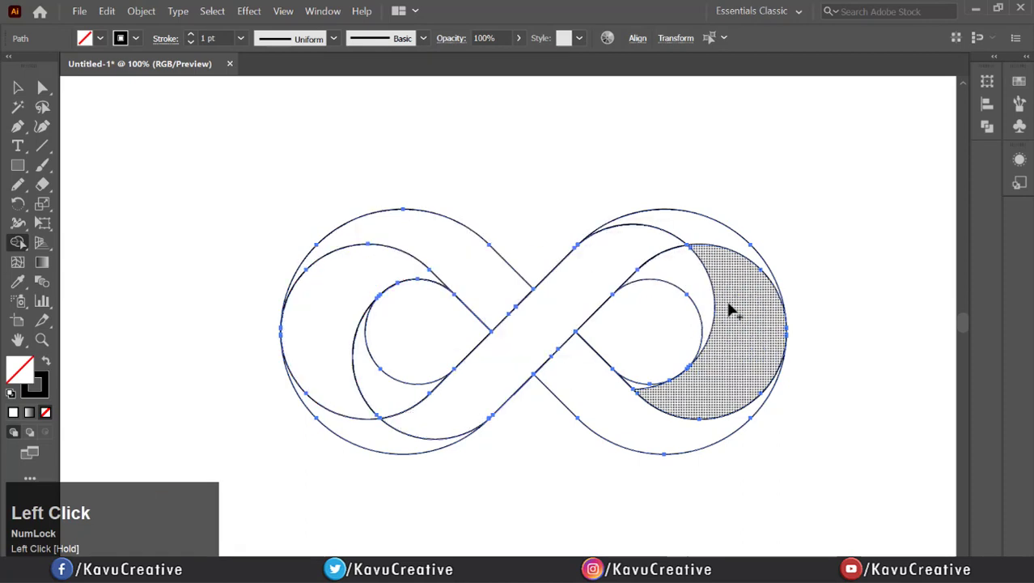
pyautogui.click(728, 311)
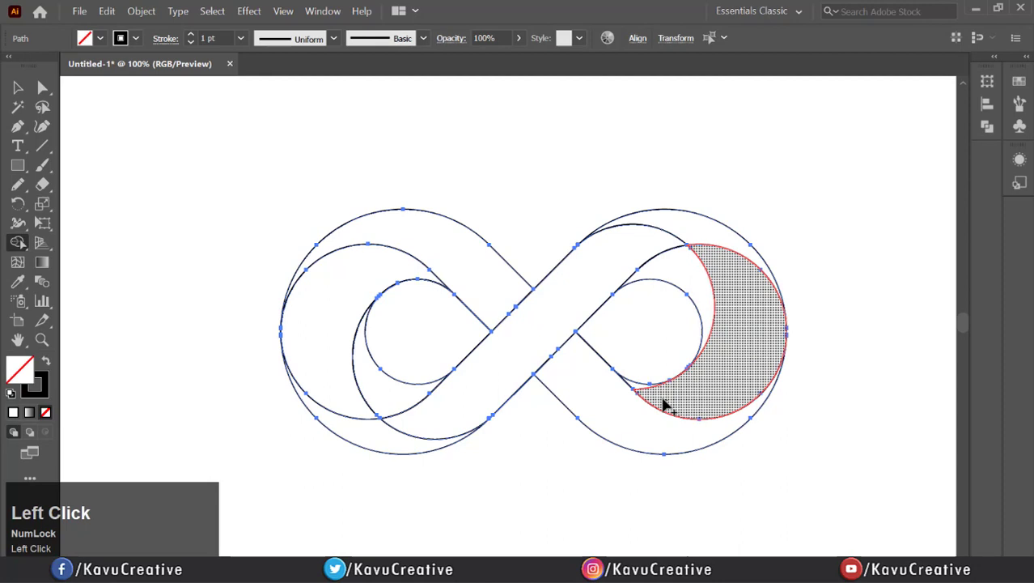
pyautogui.click(644, 397)
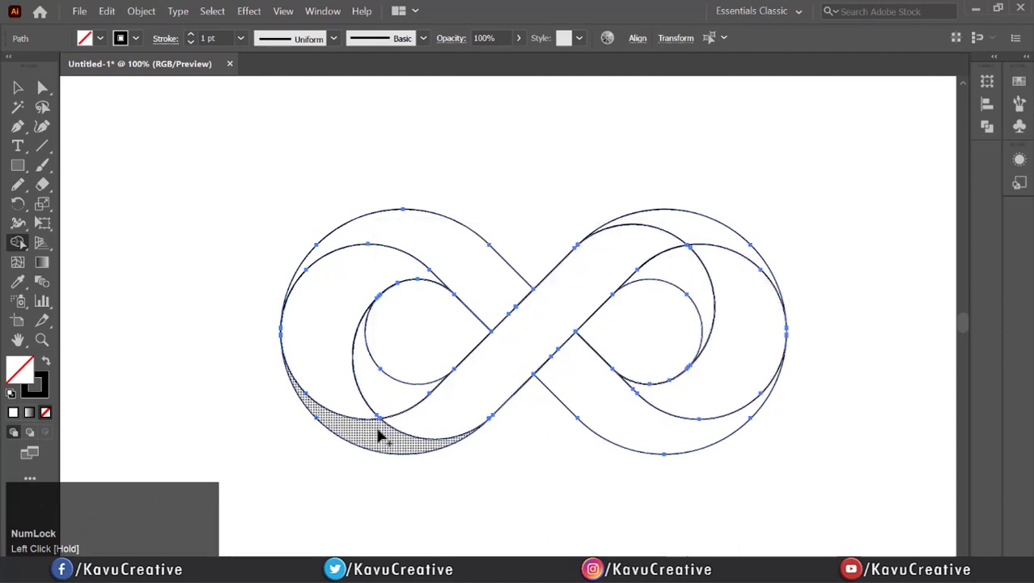
# - Merge the lower-left sliver, lower-right sections and central crossing into the bands
pyautogui.click(330, 374)
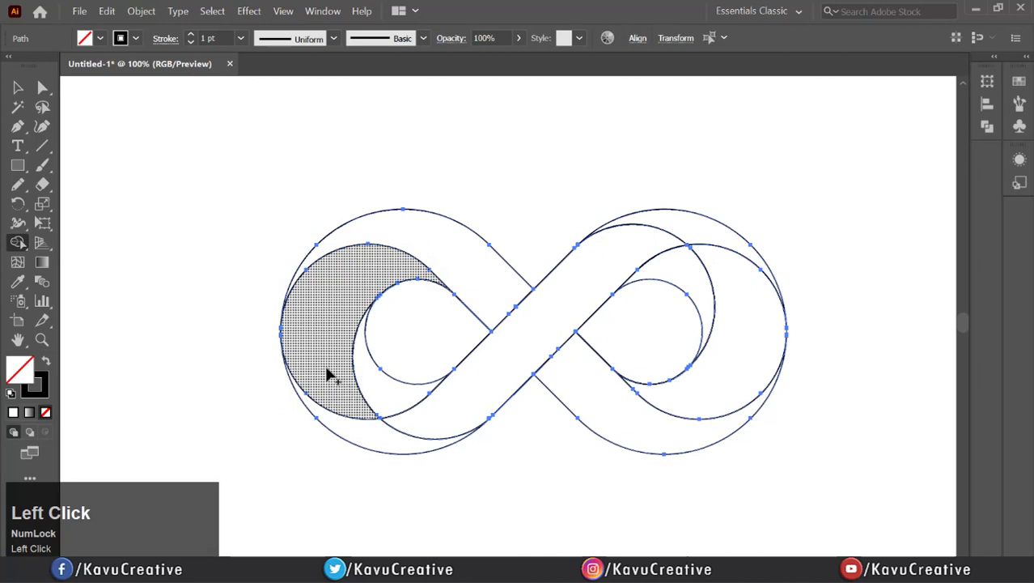
pyautogui.click(372, 391)
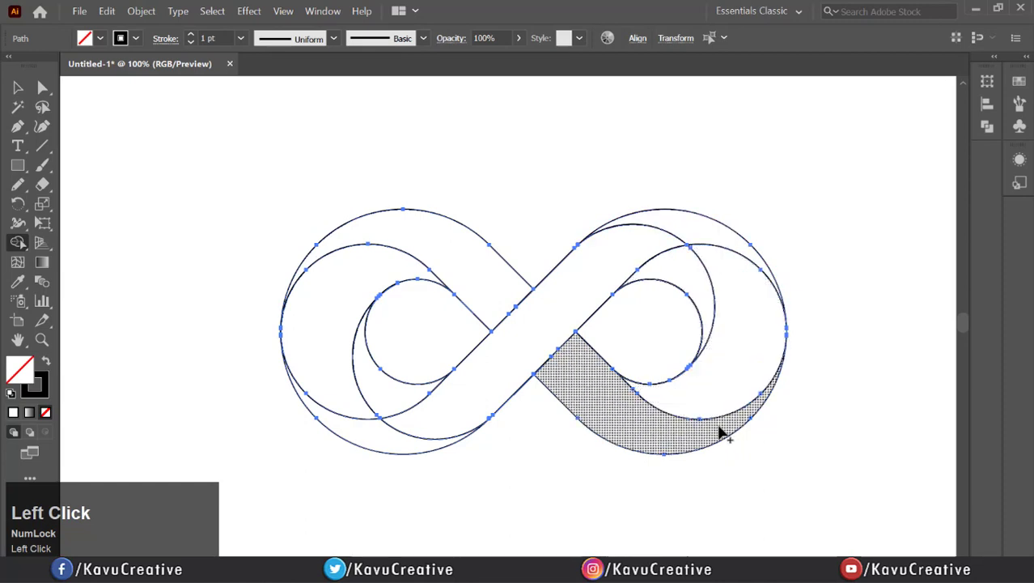
pyautogui.click(530, 350)
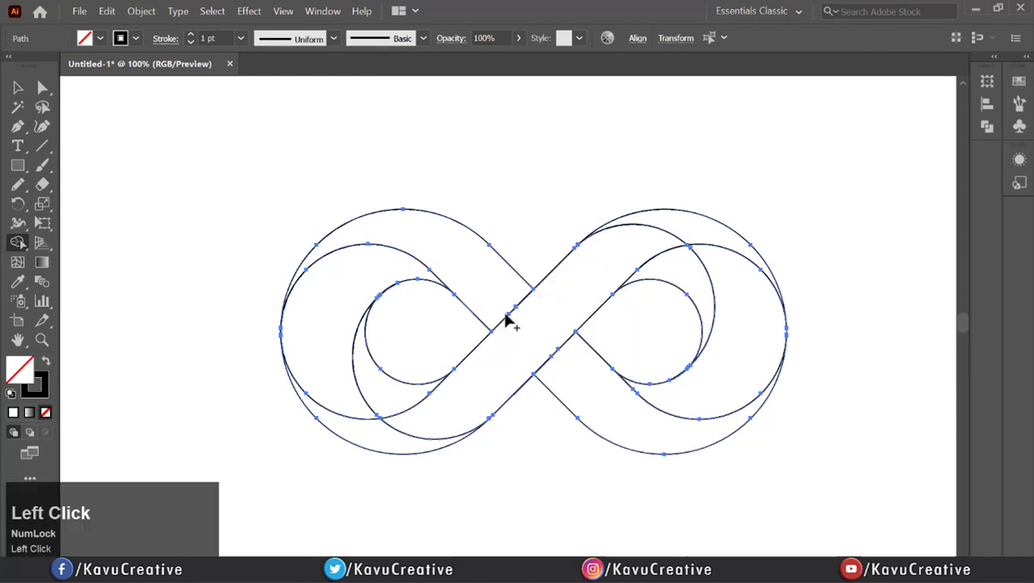
pyautogui.click(18, 87)
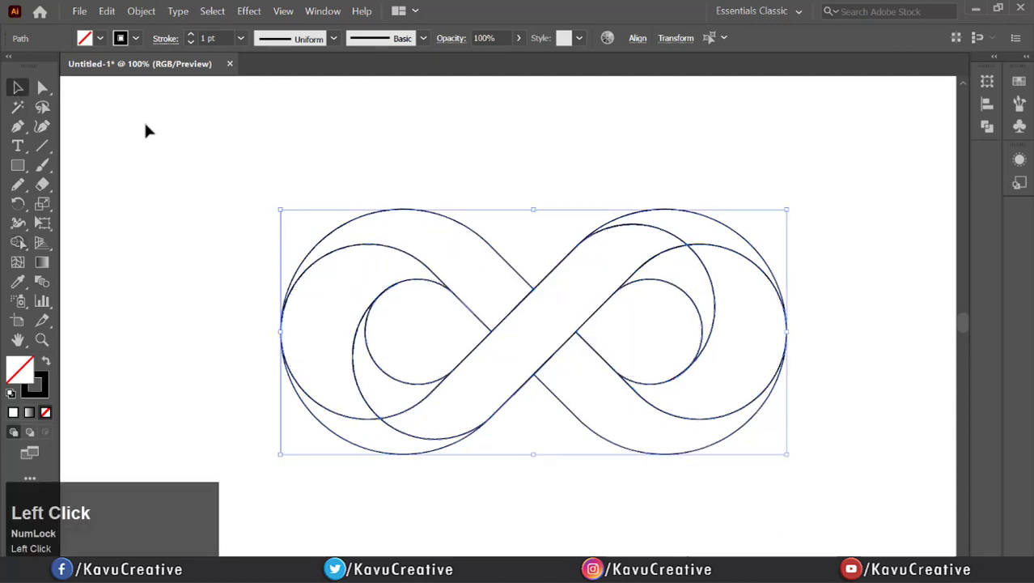
# - Deselect the infinity artwork, then select the lower-right curved piece of the outline on its own
pyautogui.press('ctrl+x')
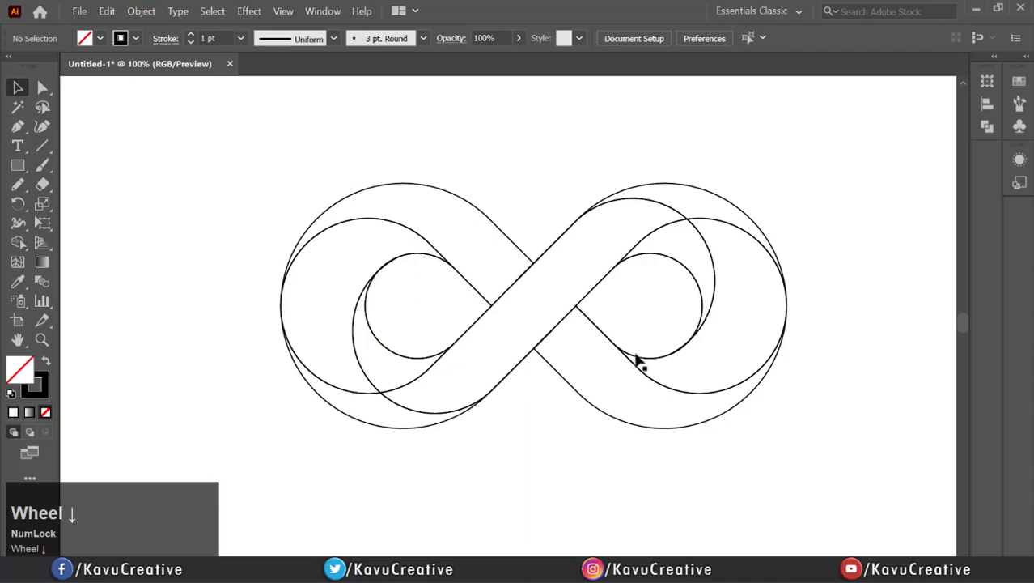
pyautogui.scroll(3)
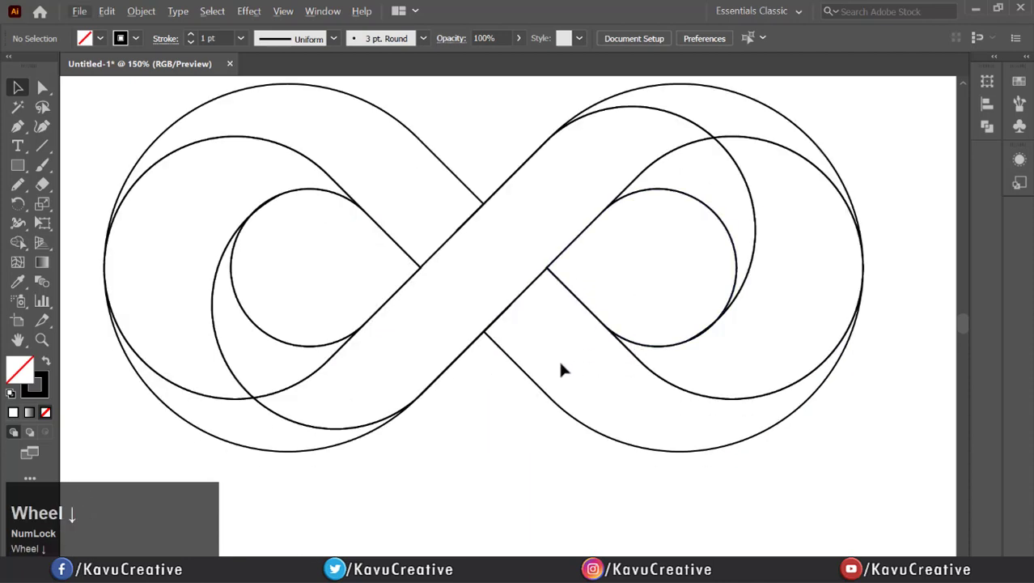
pyautogui.scroll(-3)
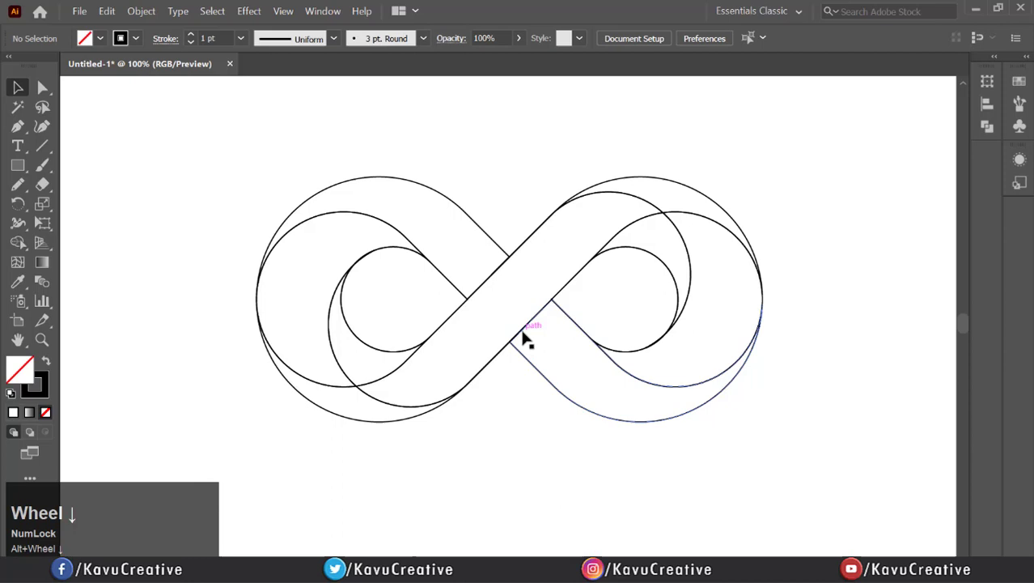
pyautogui.click(523, 338)
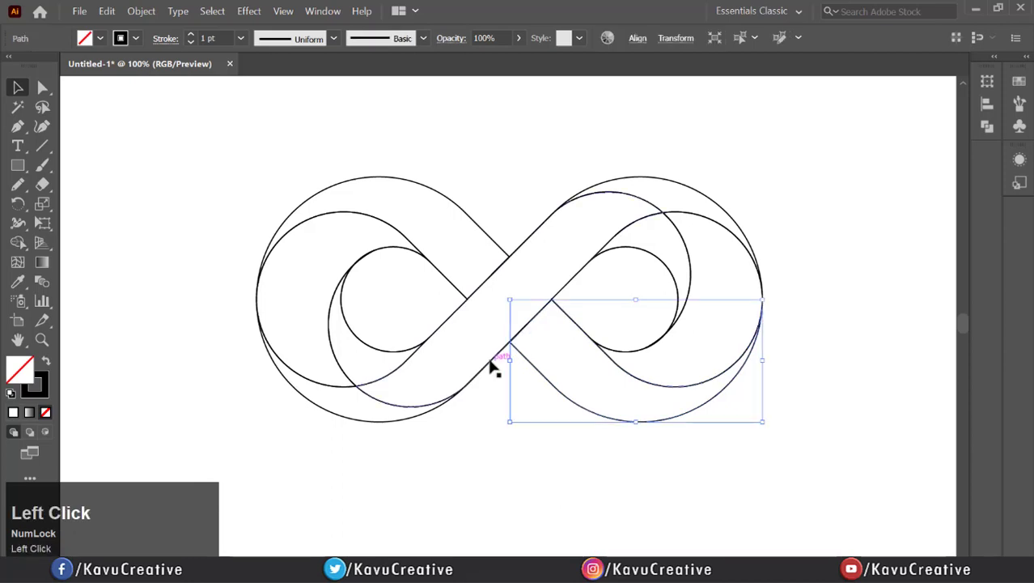
# - Set the gradient's end stop to dark blue using RGB value 130
pyautogui.click(42, 262)
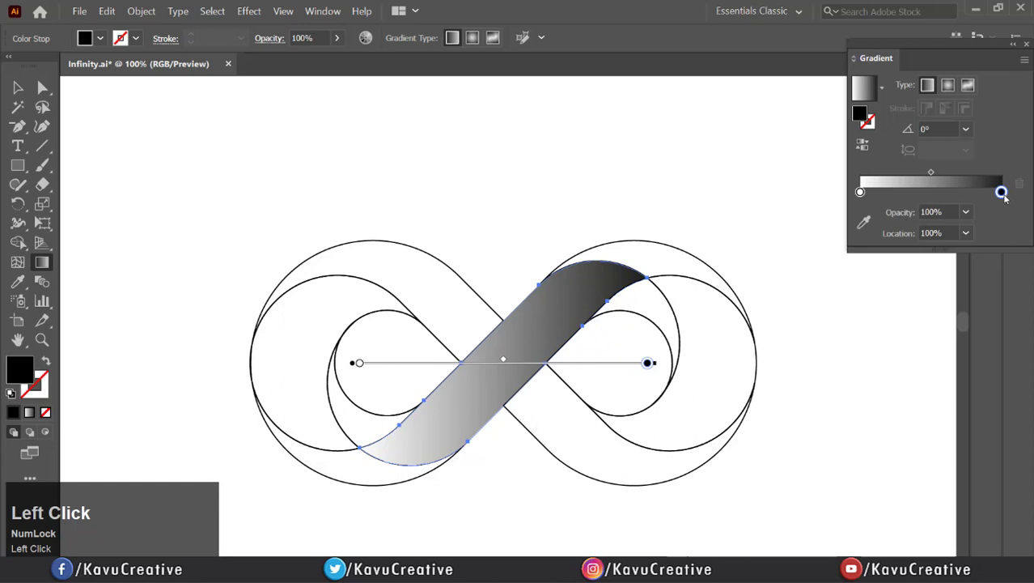
pyautogui.click(1002, 192)
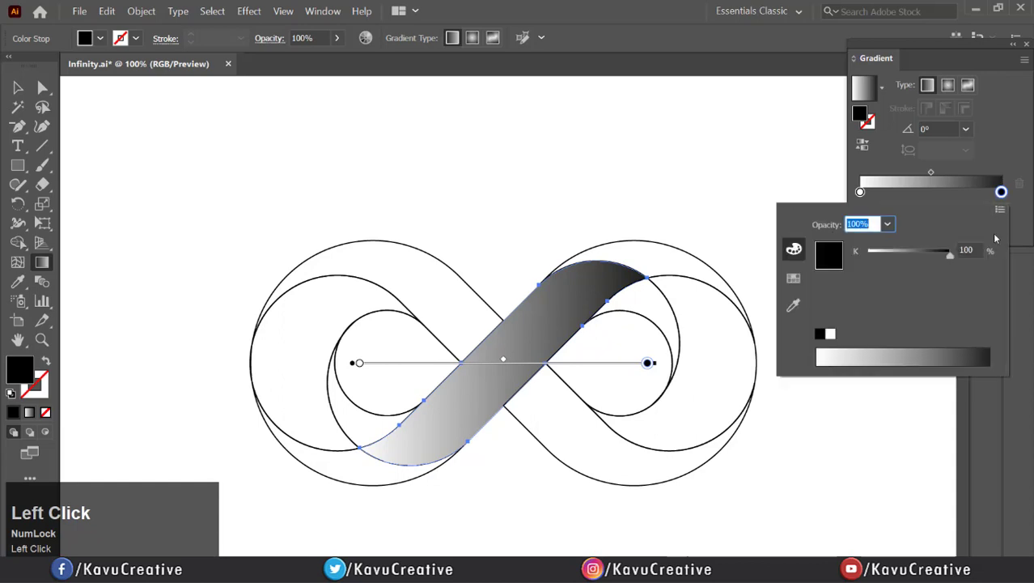
pyautogui.click(950, 224)
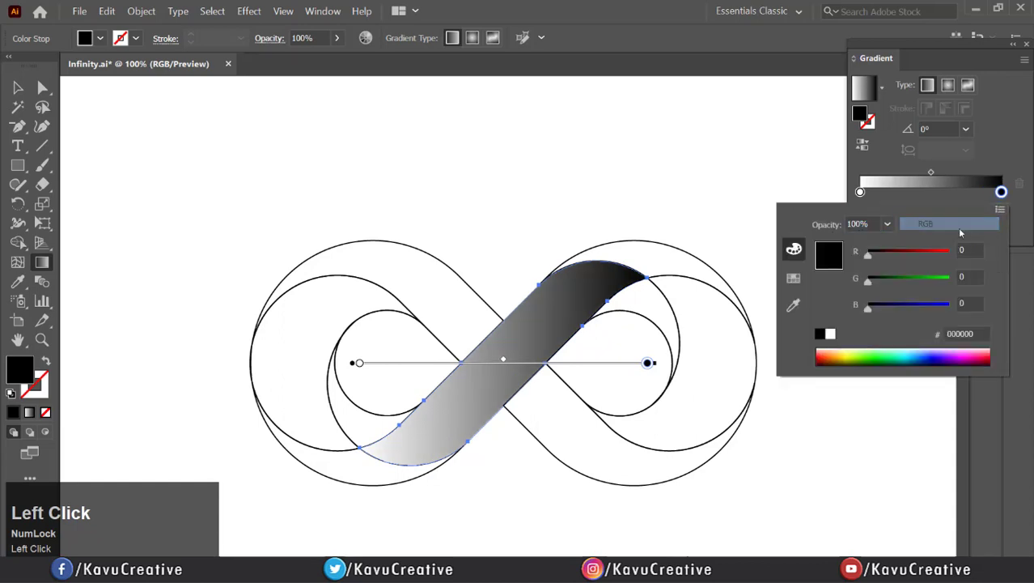
pyautogui.tripleClick(969, 250)
pyautogui.write('90')
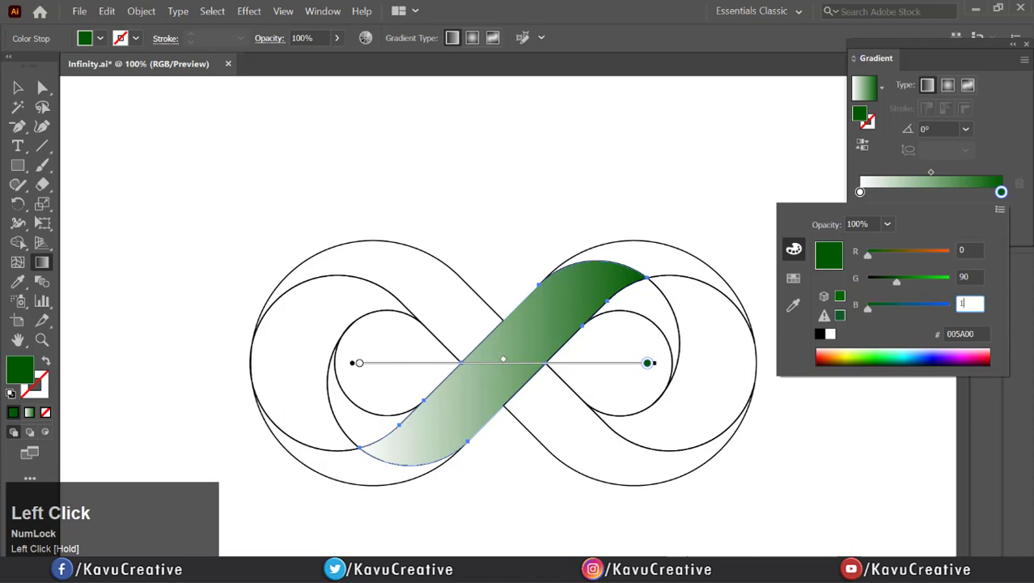
pyautogui.write('130')
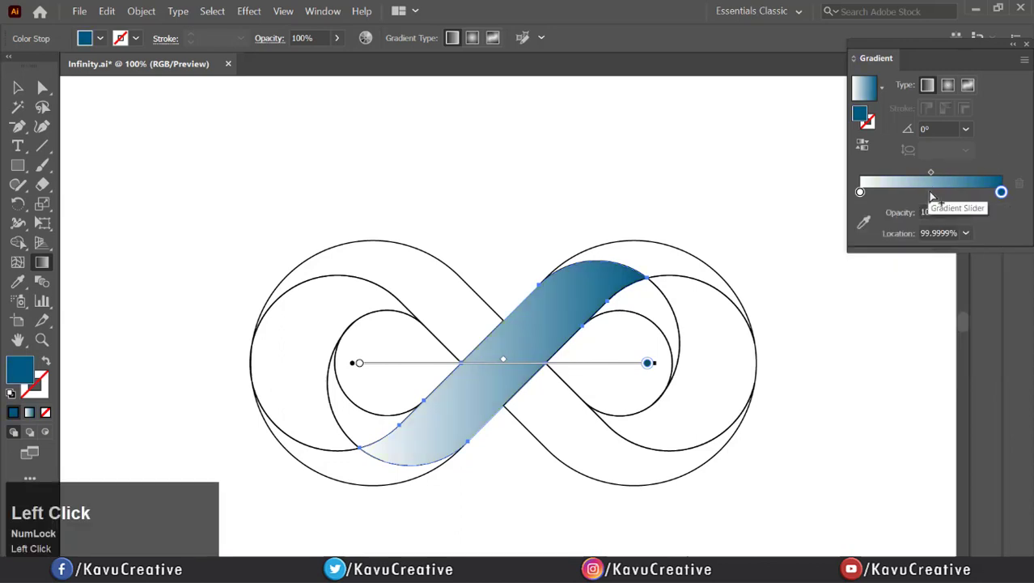
# - Add a middle gradient stop and edit its red value toward crimson
pyautogui.moveTo(1001, 191); pyautogui.dragTo(930, 192)
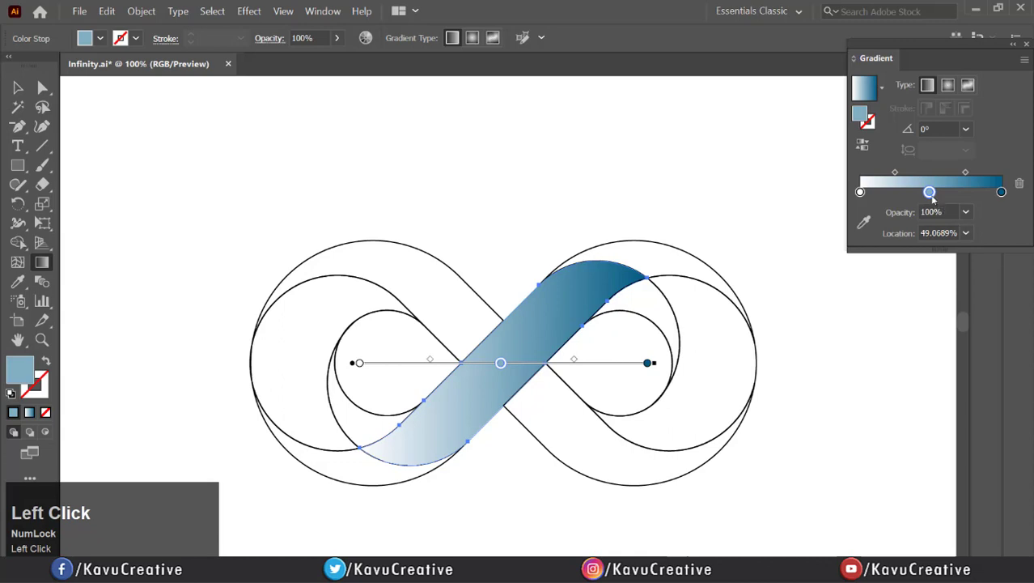
pyautogui.doubleClick(930, 192)
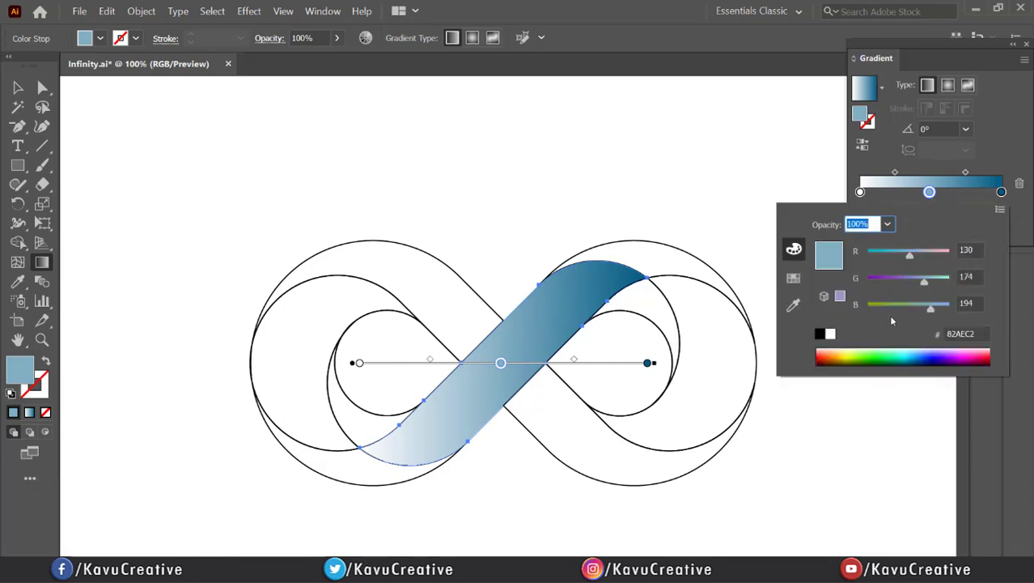
pyautogui.tripleClick(967, 249)
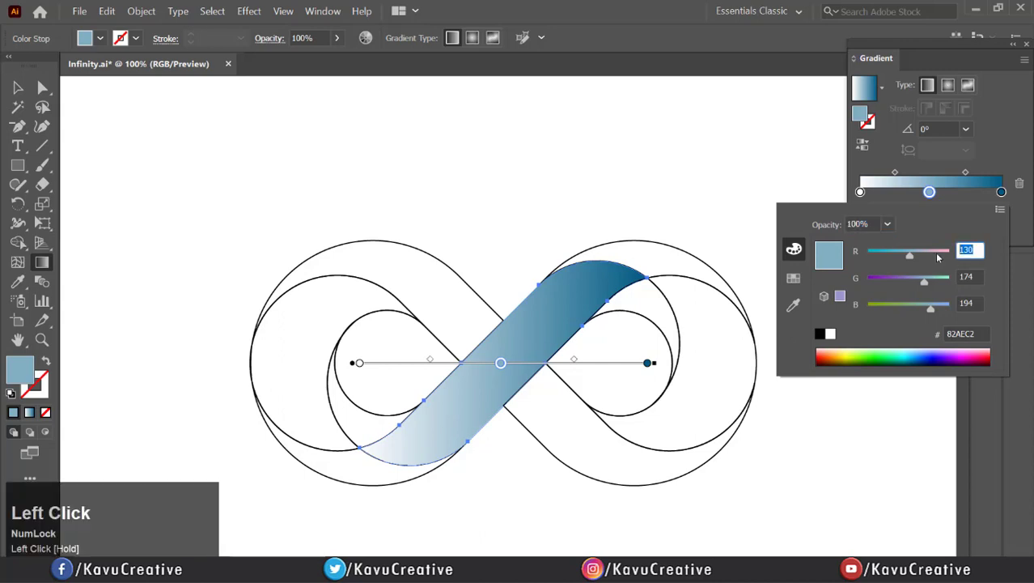
pyautogui.click(968, 277)
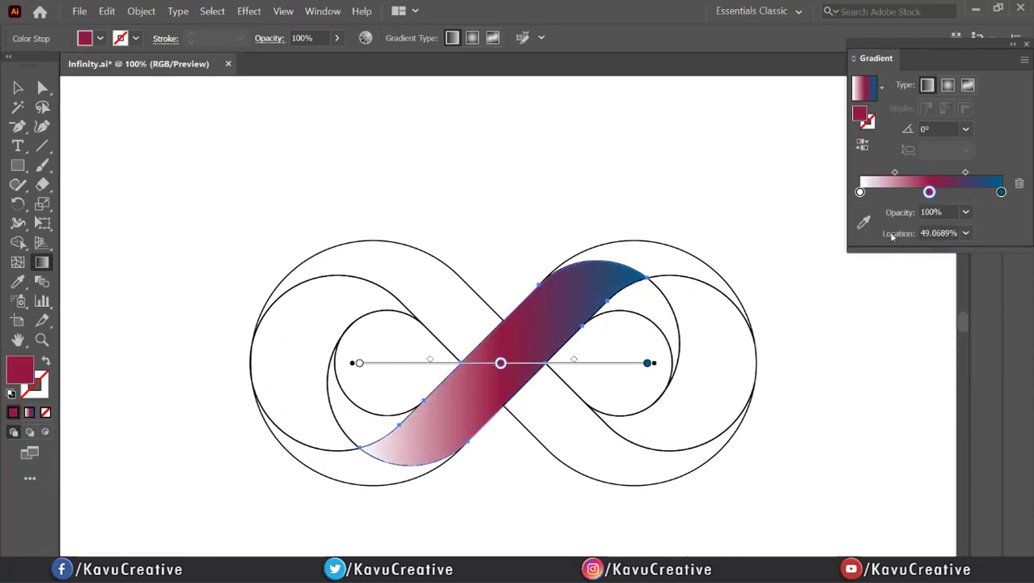
# - Change the white start stop to red (RGB 190) and set the gradient angle to 45°
pyautogui.click(860, 191)
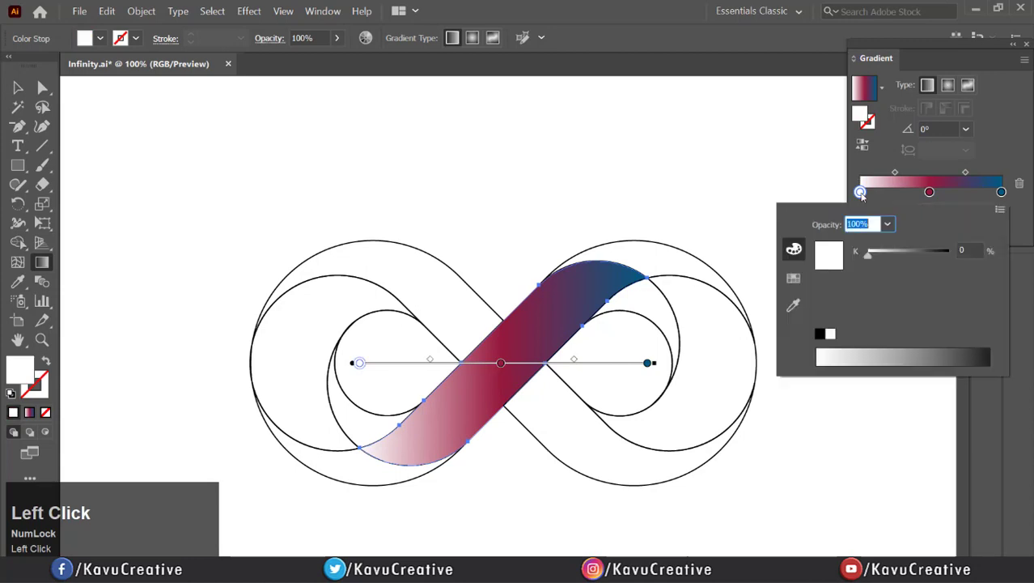
pyautogui.click(948, 224)
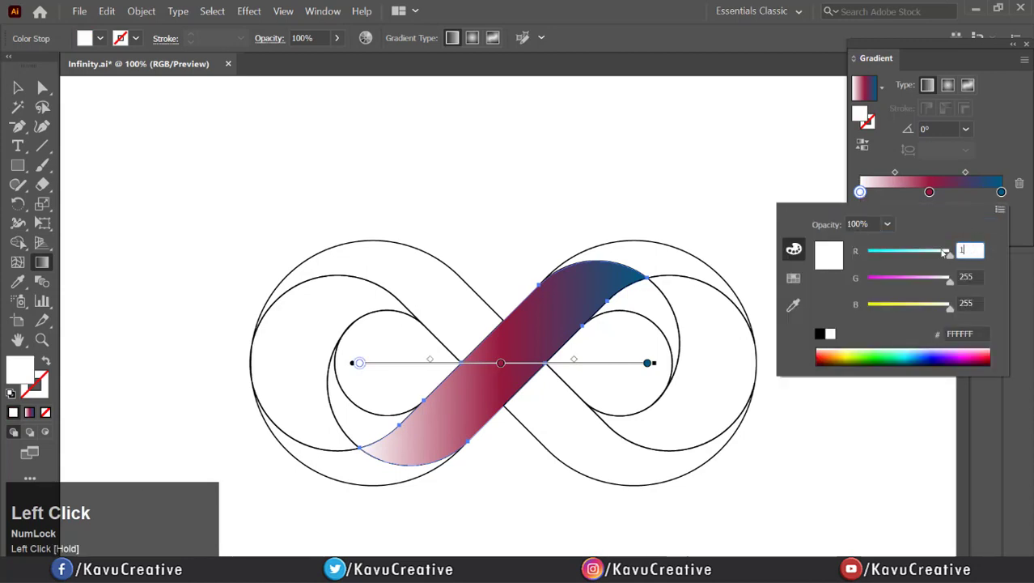
pyautogui.write('190')
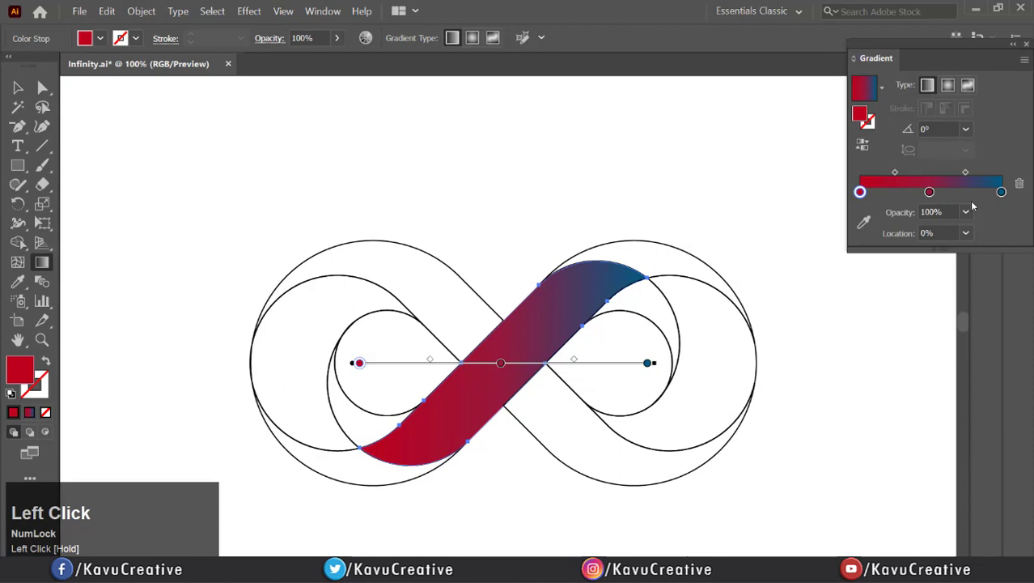
pyautogui.click(965, 128)
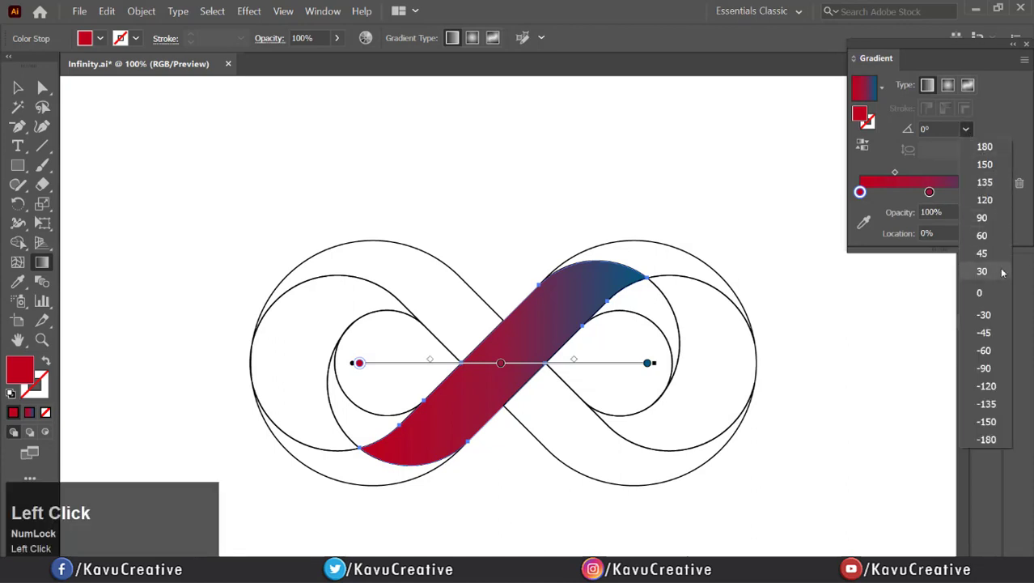
pyautogui.click(982, 252)
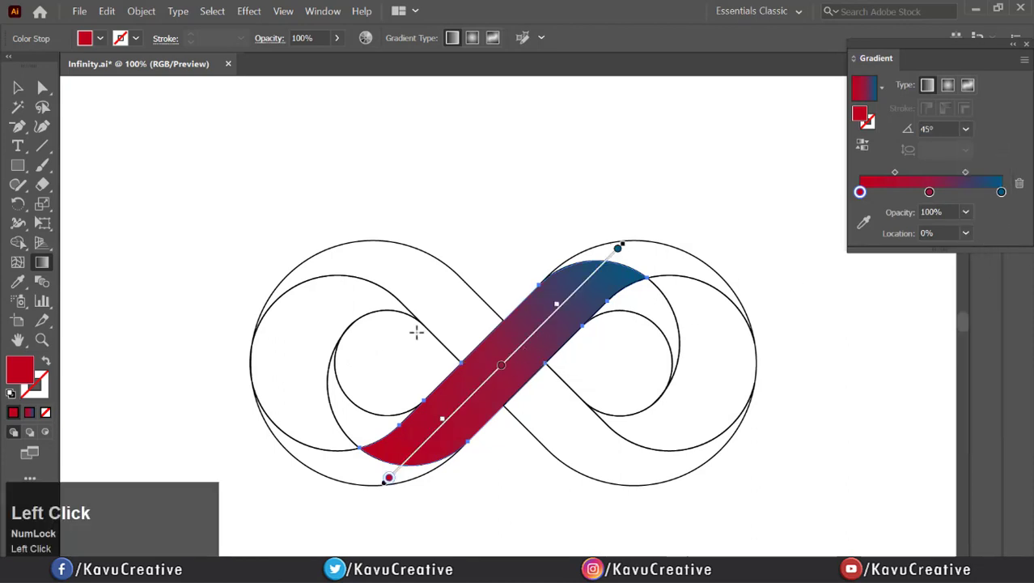
pyautogui.click(429, 192)
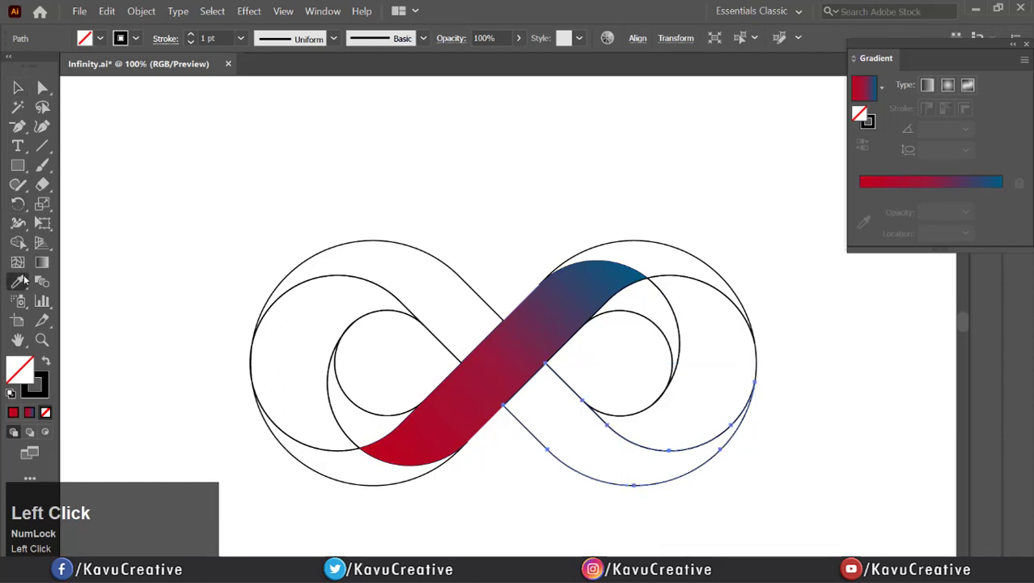
# - Eyedropper the band's gradient onto the right-loop piece and adjust its end stop
pyautogui.click(18, 281)
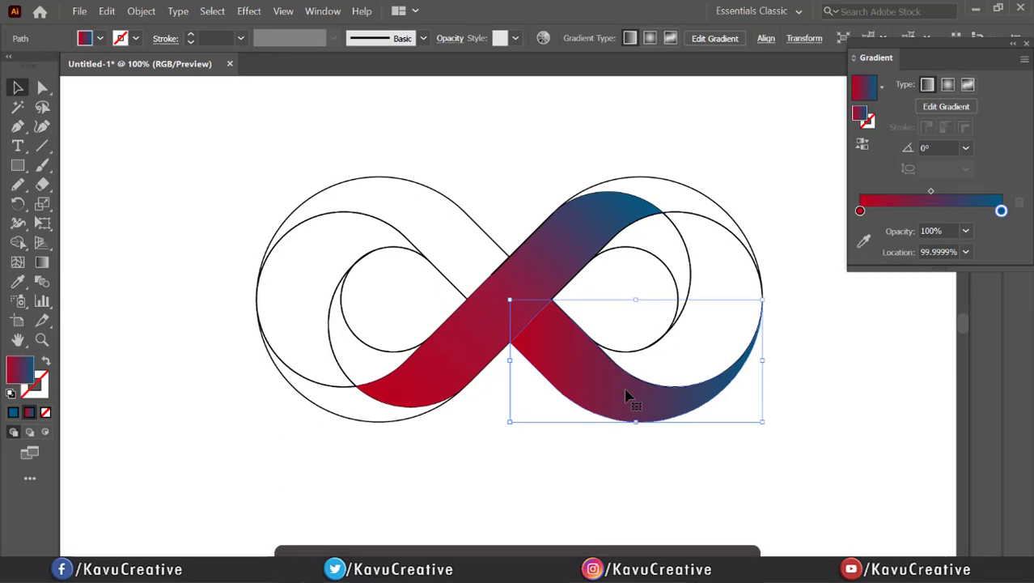
pyautogui.click(1002, 210)
pyautogui.write('100')
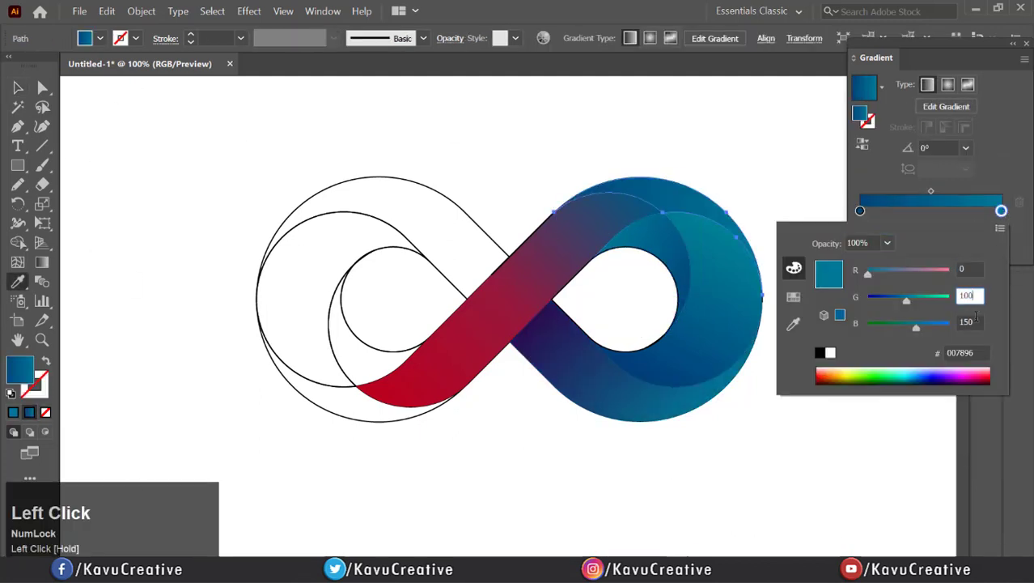
# - Give the upper-left and lower-left loop pieces red gradient stops, entering value 220
pyautogui.click(965, 147)
pyautogui.write('30')
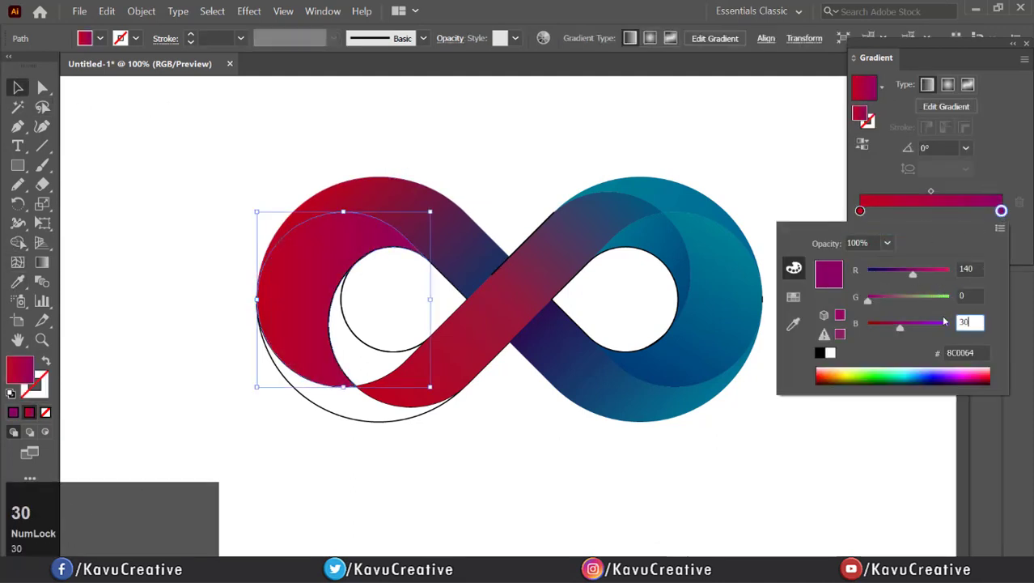
pyautogui.write('220')
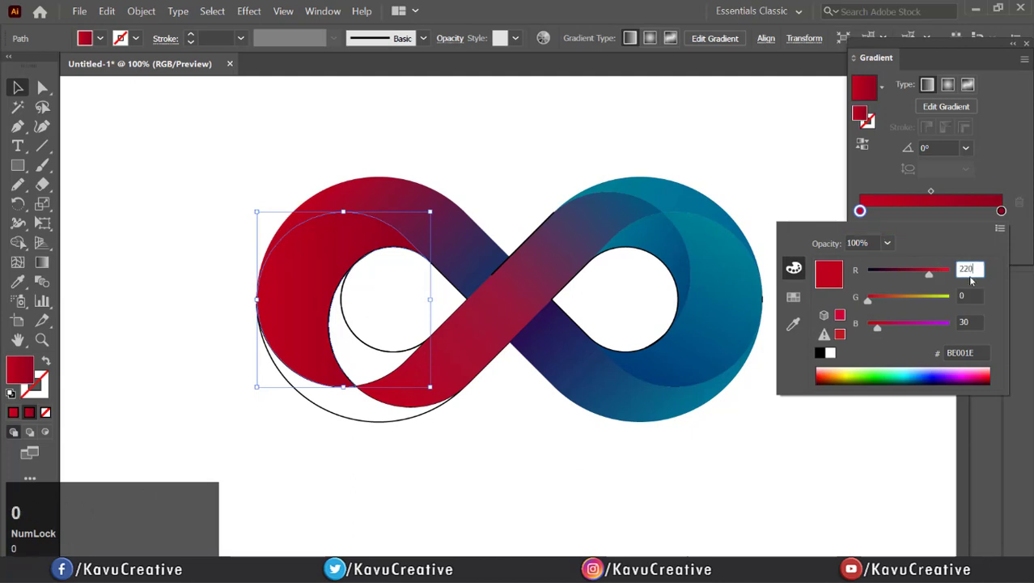
pyautogui.click(965, 147)
pyautogui.write('130')
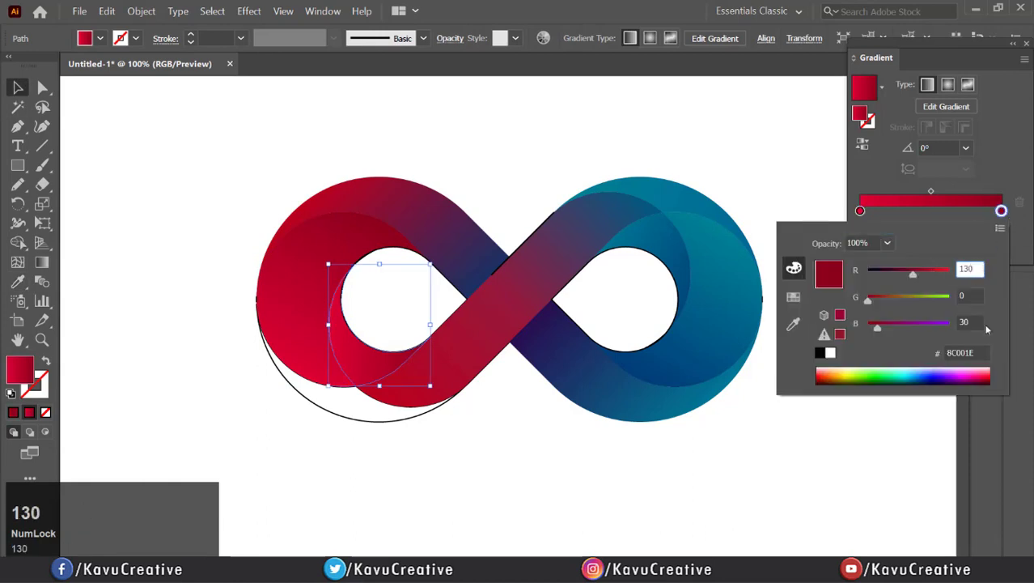
pyautogui.click(860, 210)
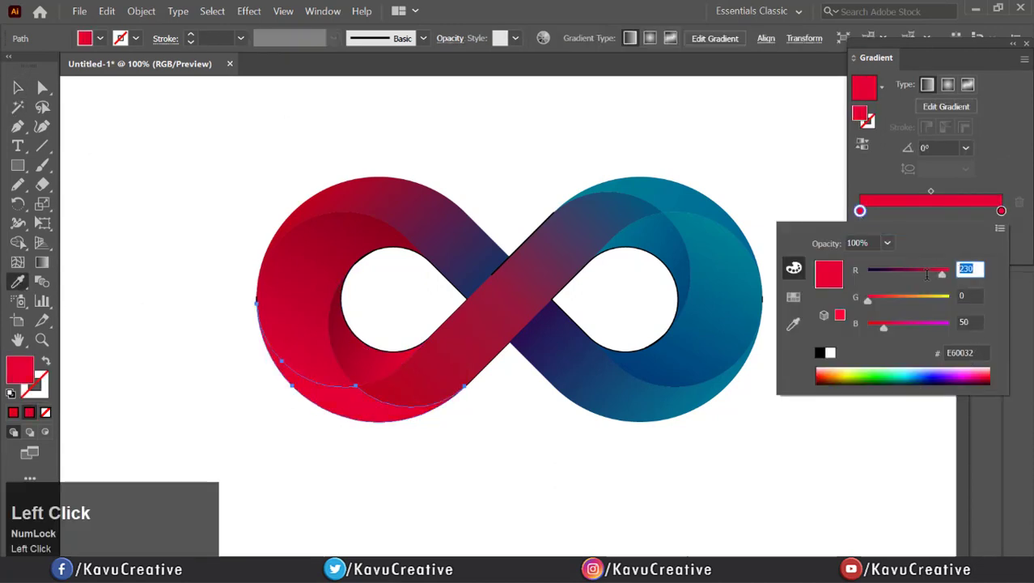
pyautogui.press('Return')
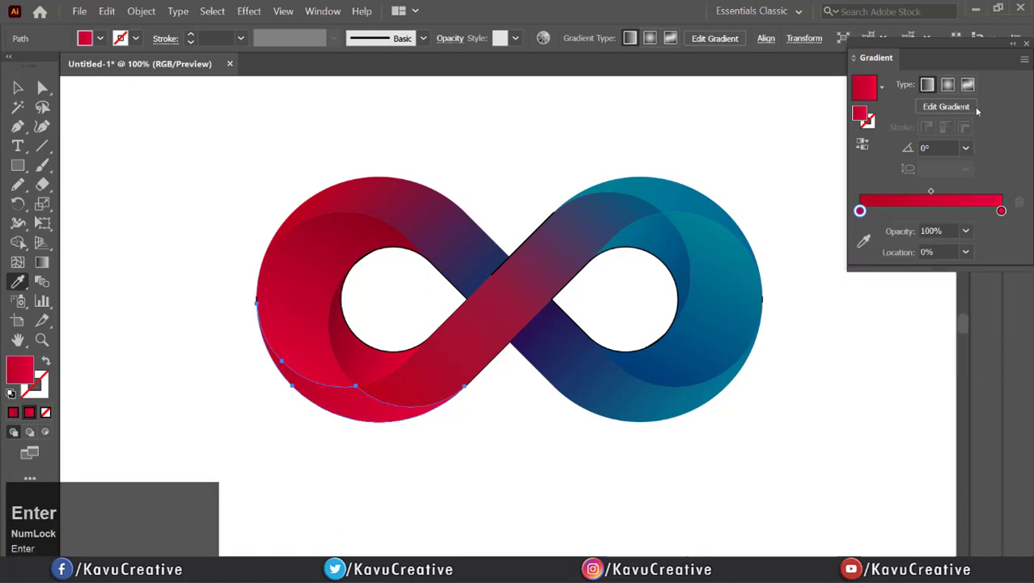